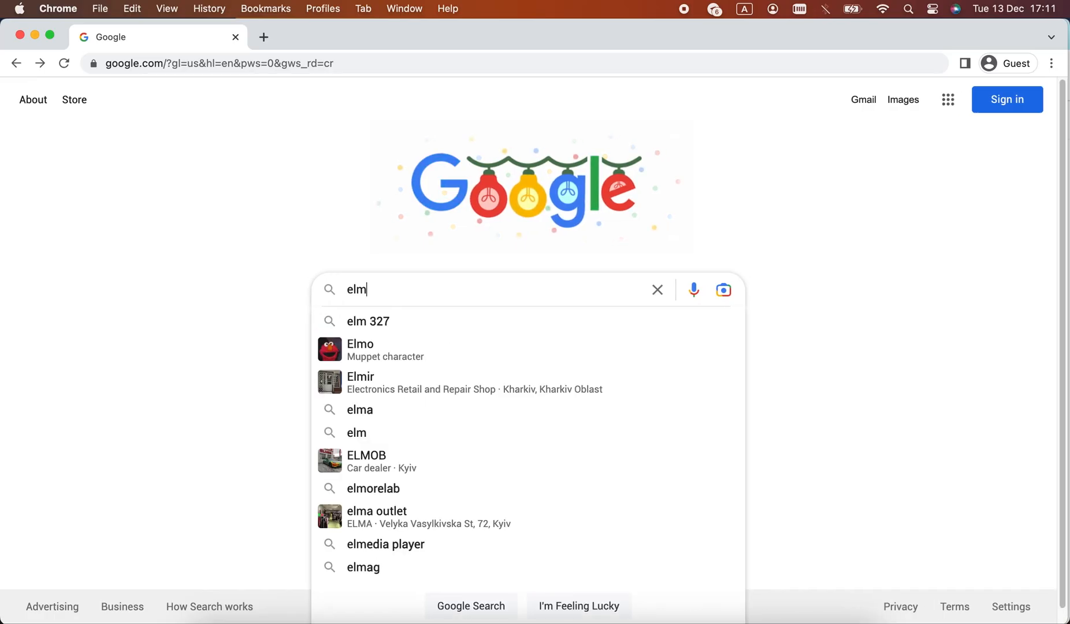
- Search Google for 'elmedia player', open elmedia-video-player.com and scroll down its homepage
left_click(385, 544)
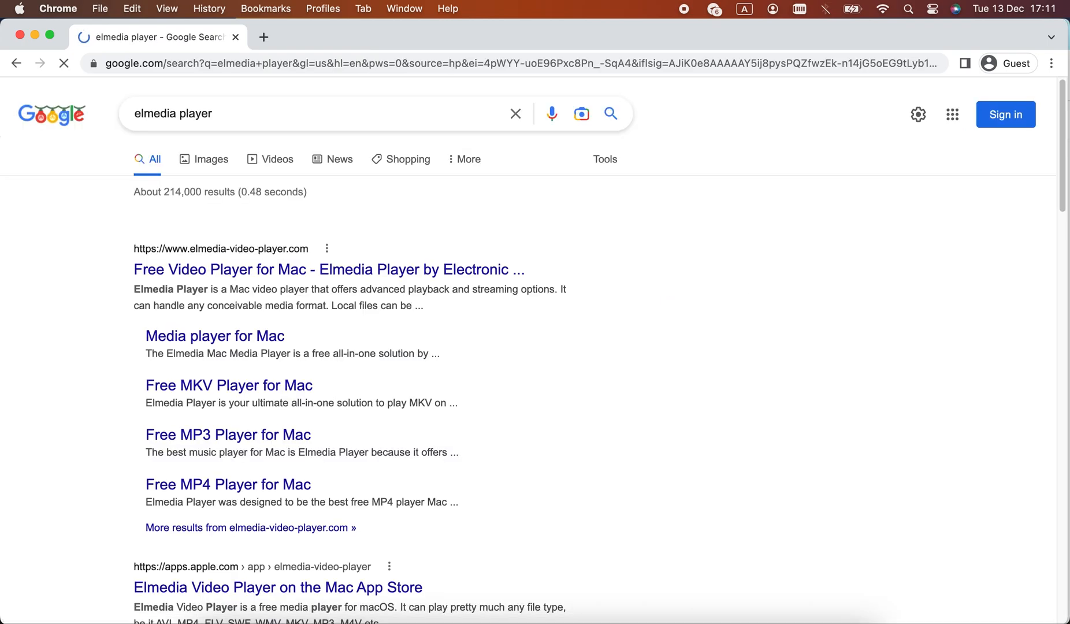
left_click(328, 269)
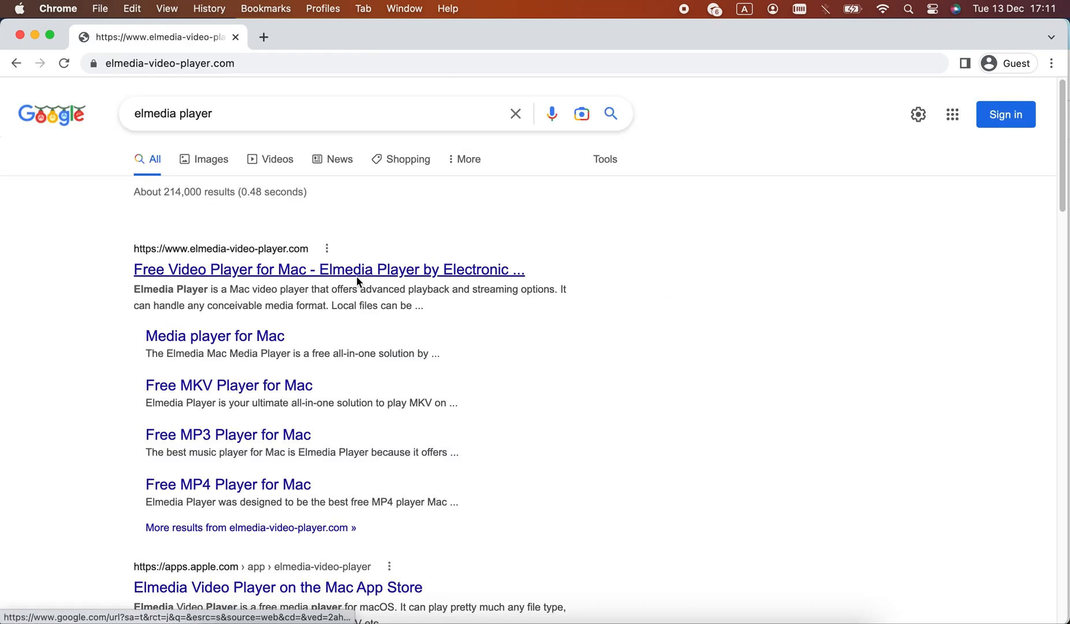
left_click(329, 269)
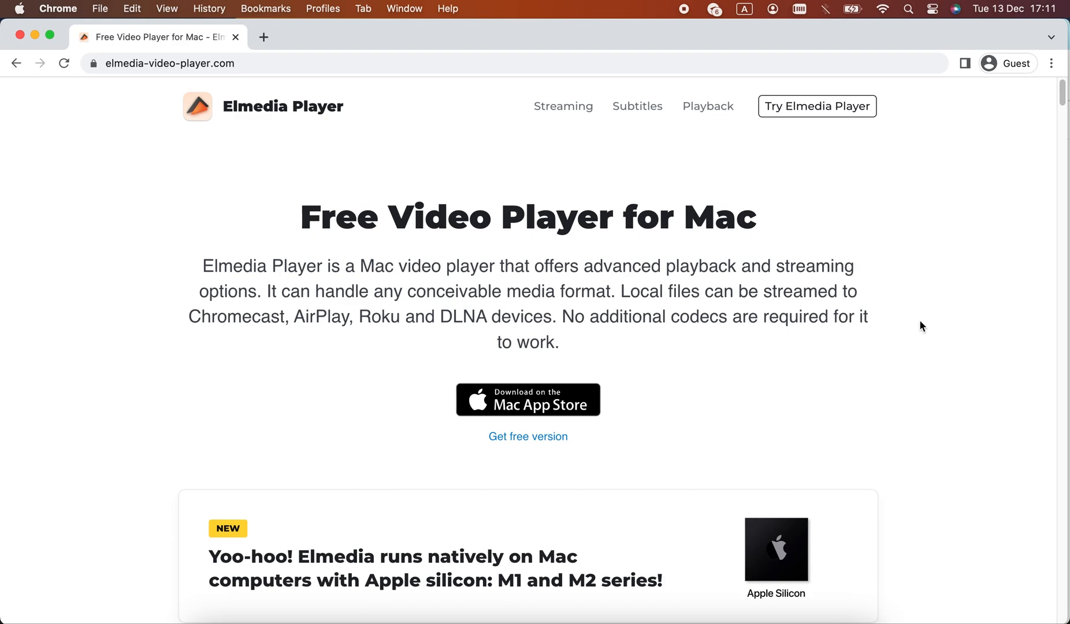
scroll("down", 3)
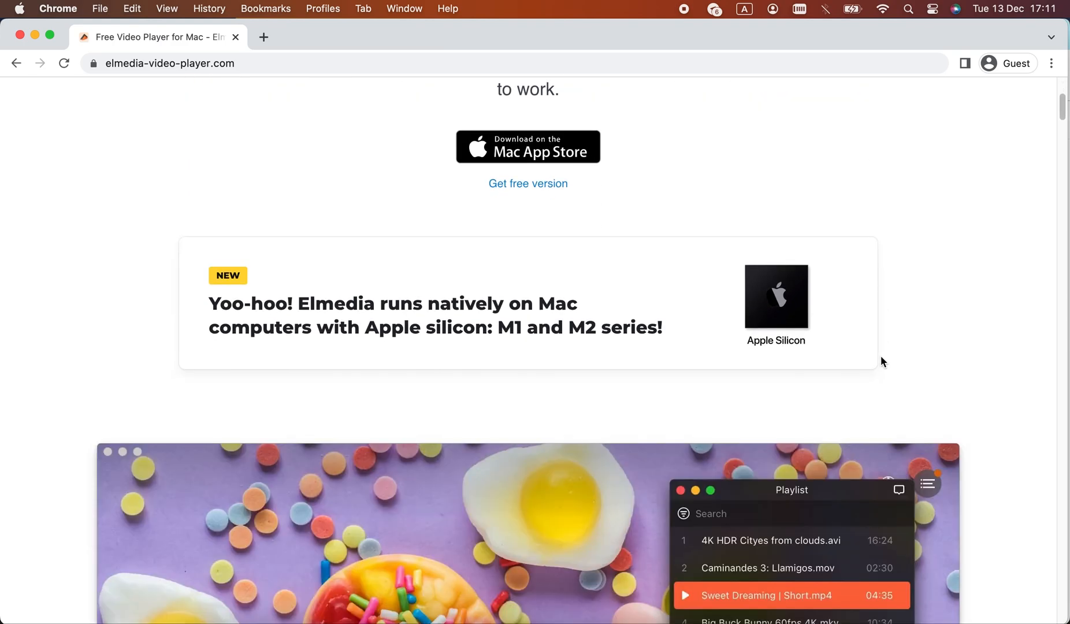
scroll("down", 3)
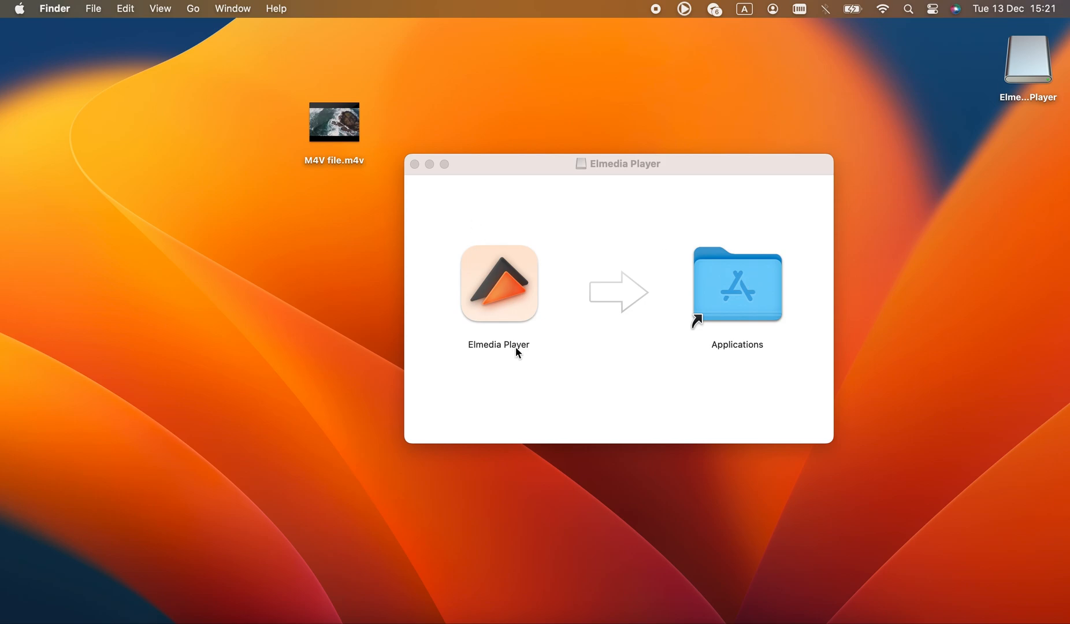
- Play the M4V video, pause it and bookmark the current position at 00:00:02
left_click(498, 283)
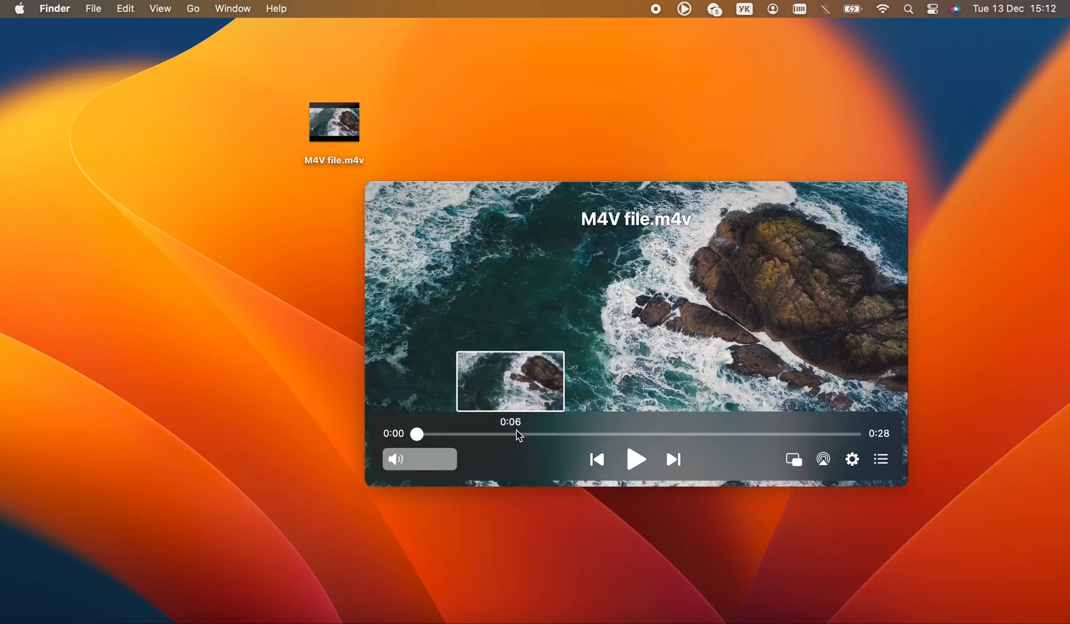
mouse_move(699, 433)
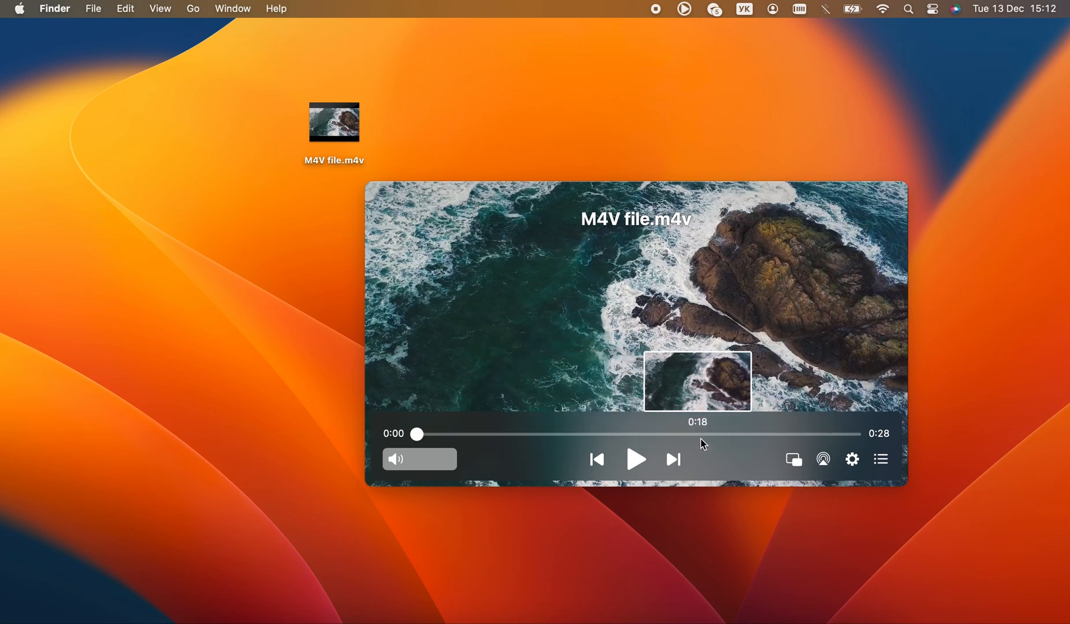
left_click(634, 459)
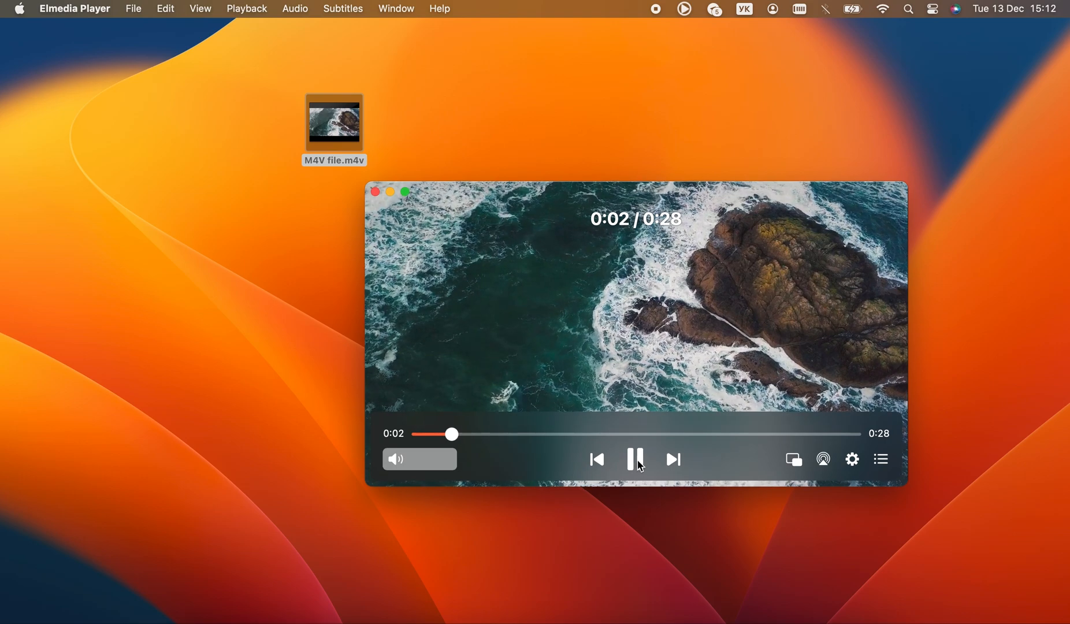
left_click(634, 458)
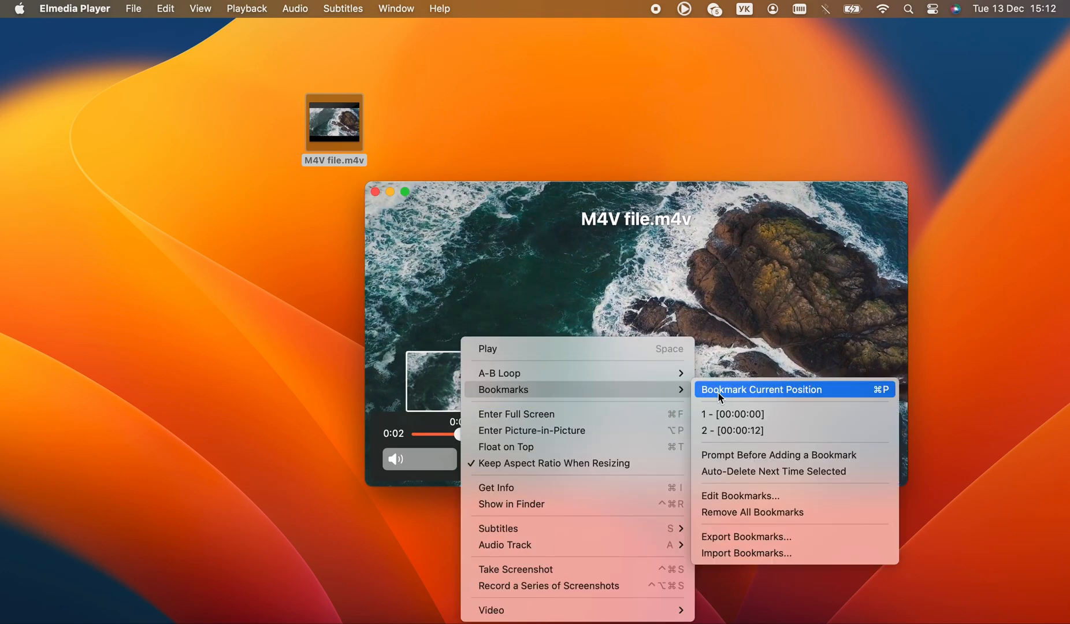
left_click(760, 389)
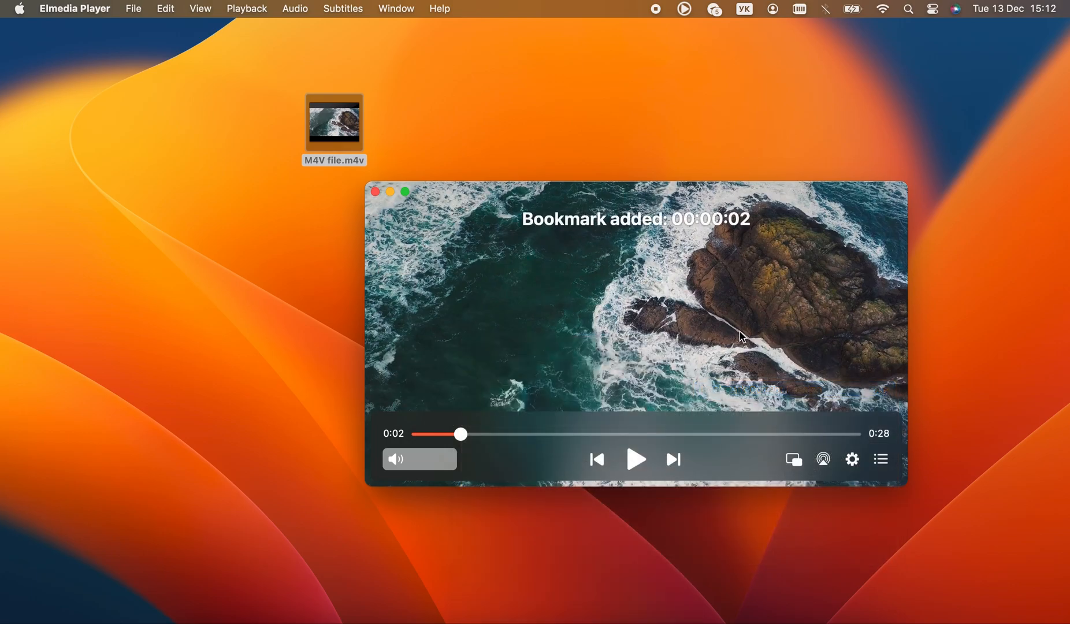
- Close the player window and reopen the M4V file from the desktop
left_click(374, 192)
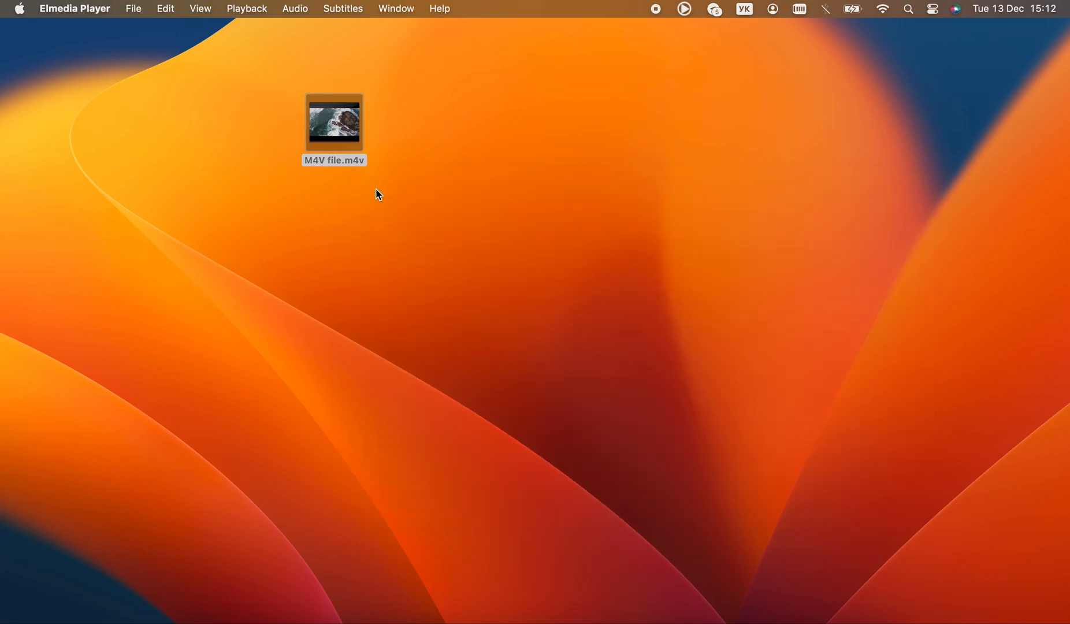
left_click(334, 122)
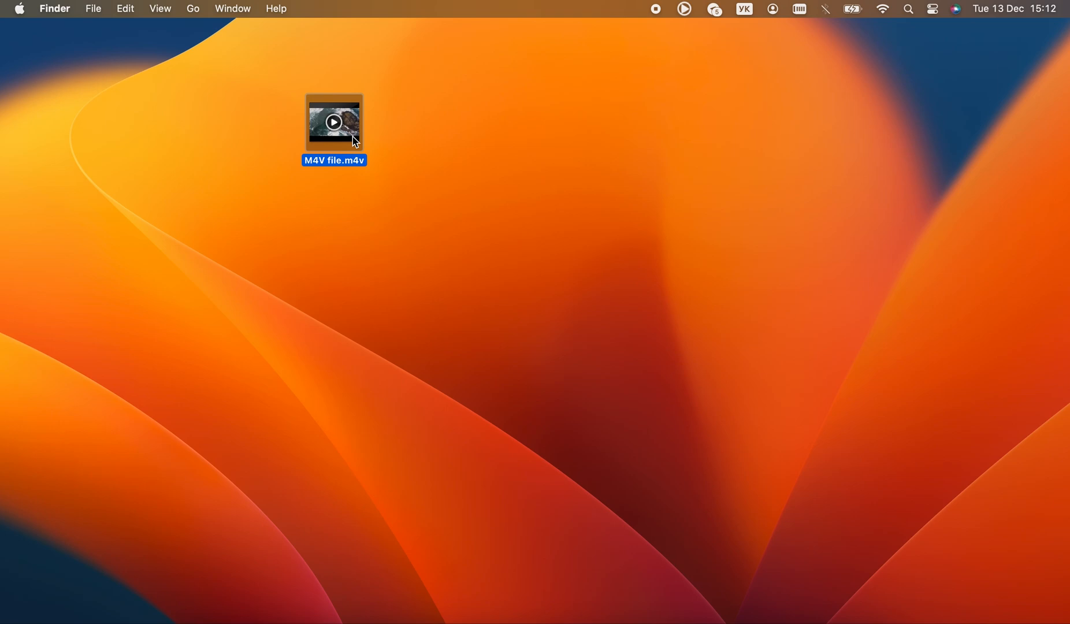
double_click(334, 122)
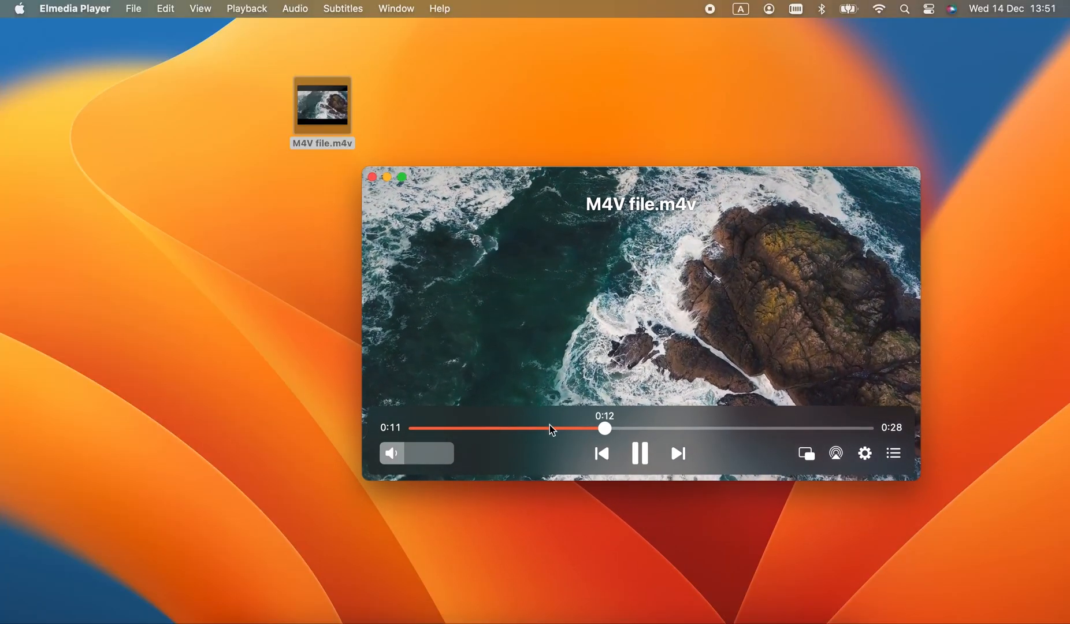
left_click(835, 453)
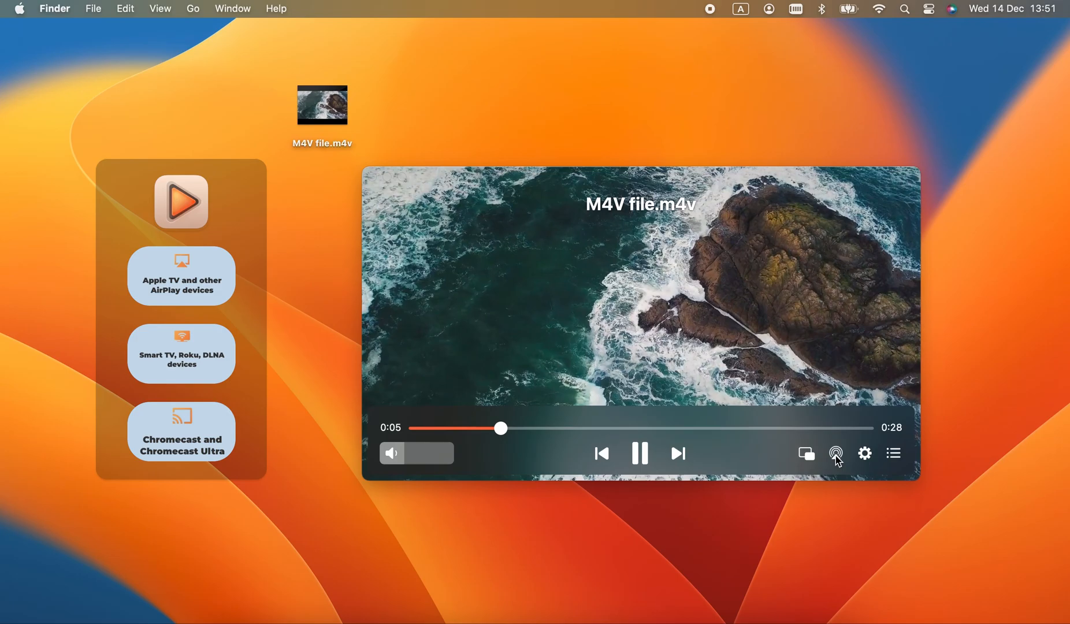
left_click(835, 453)
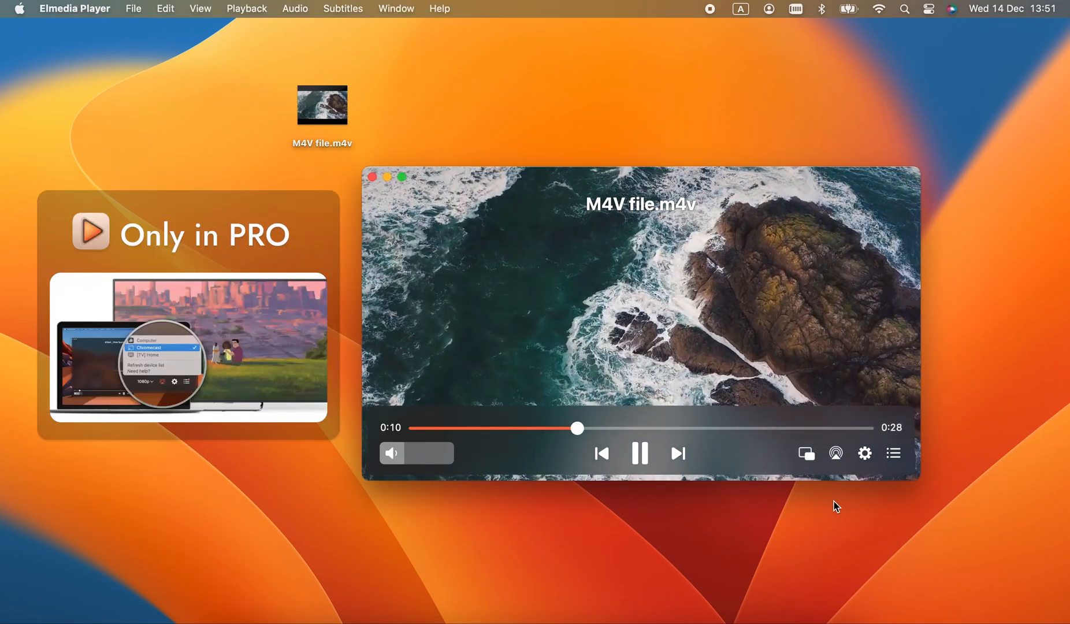
left_click(835, 453)
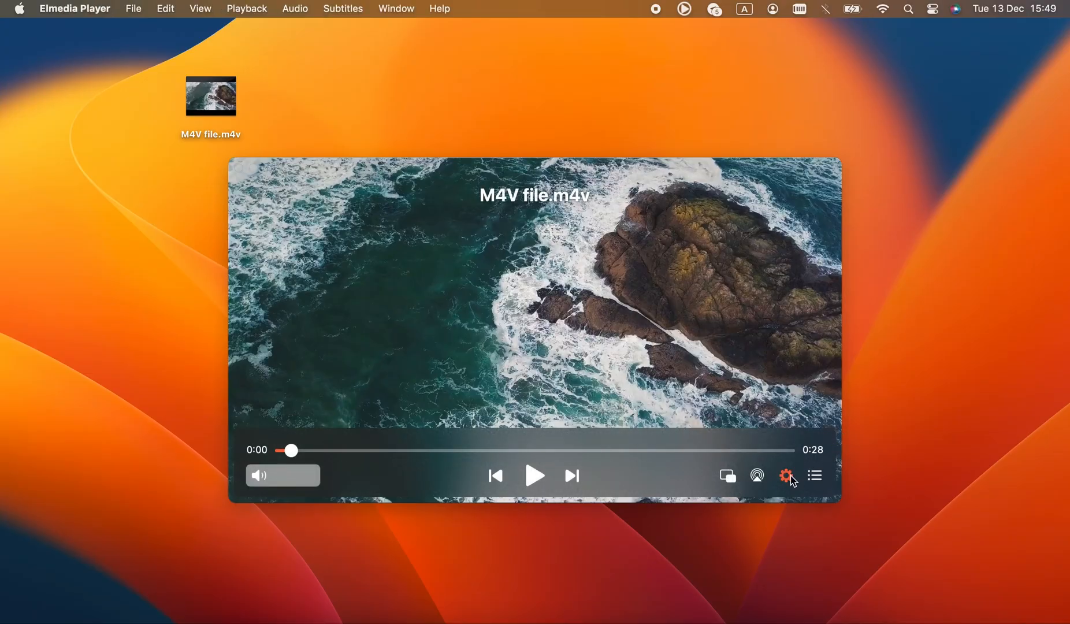
- In the settings panel, lower Video Tuner brightness to -15 and view the Equalizer presets
left_click(785, 475)
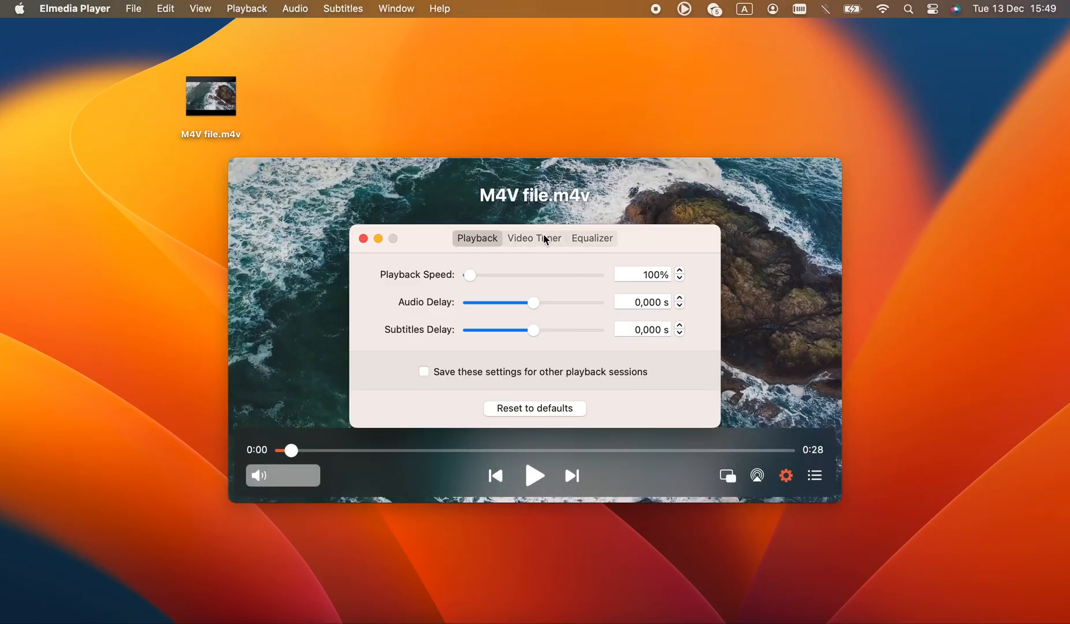
left_click(534, 238)
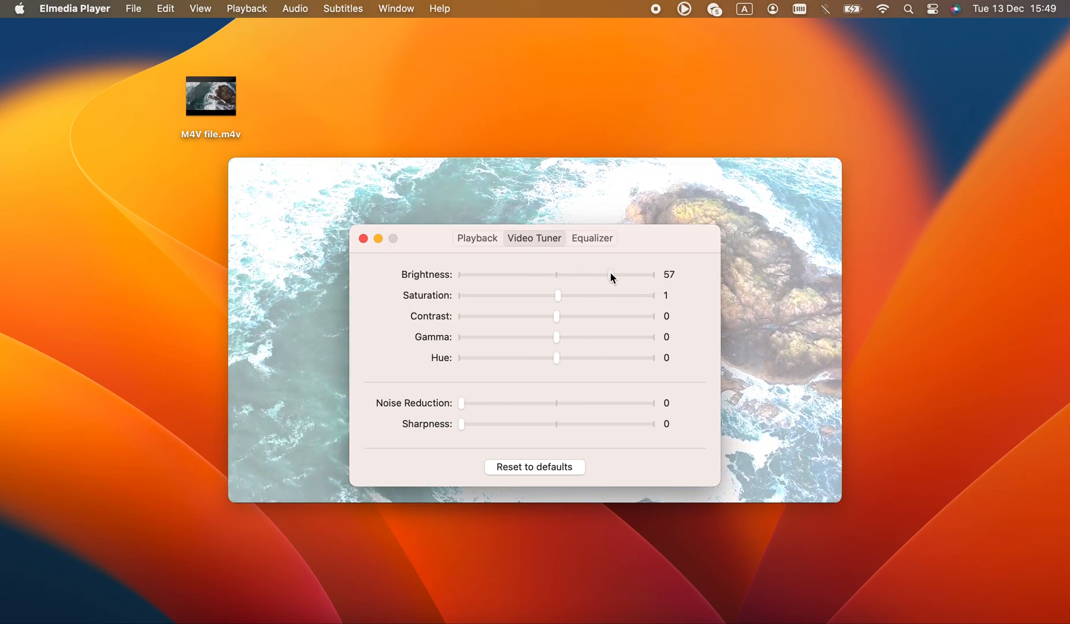
left_click_drag(609, 274, 543, 274)
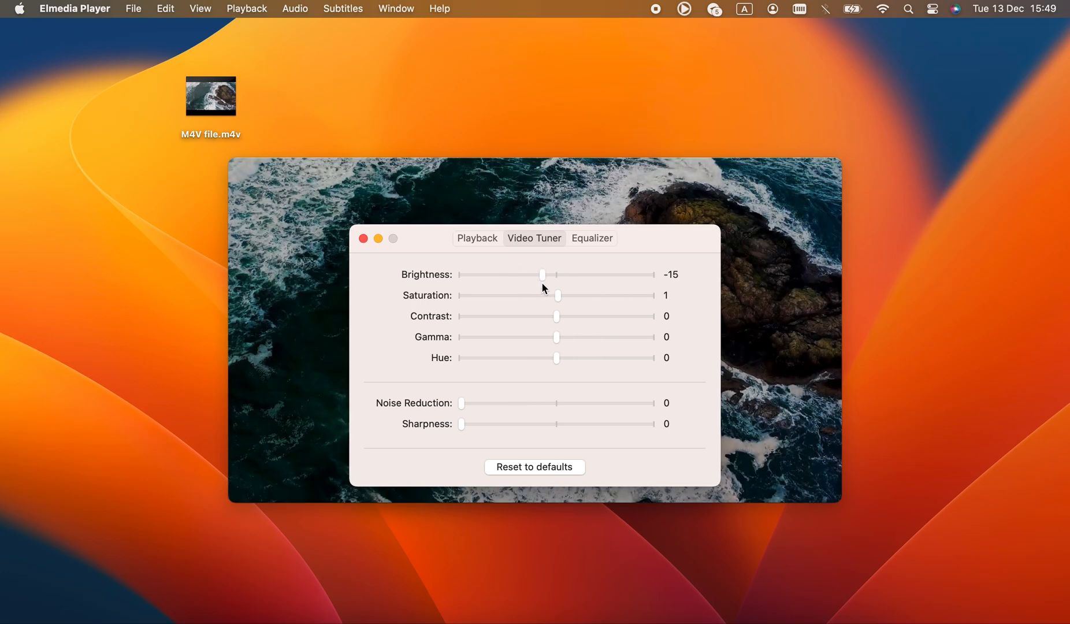
left_click(590, 238)
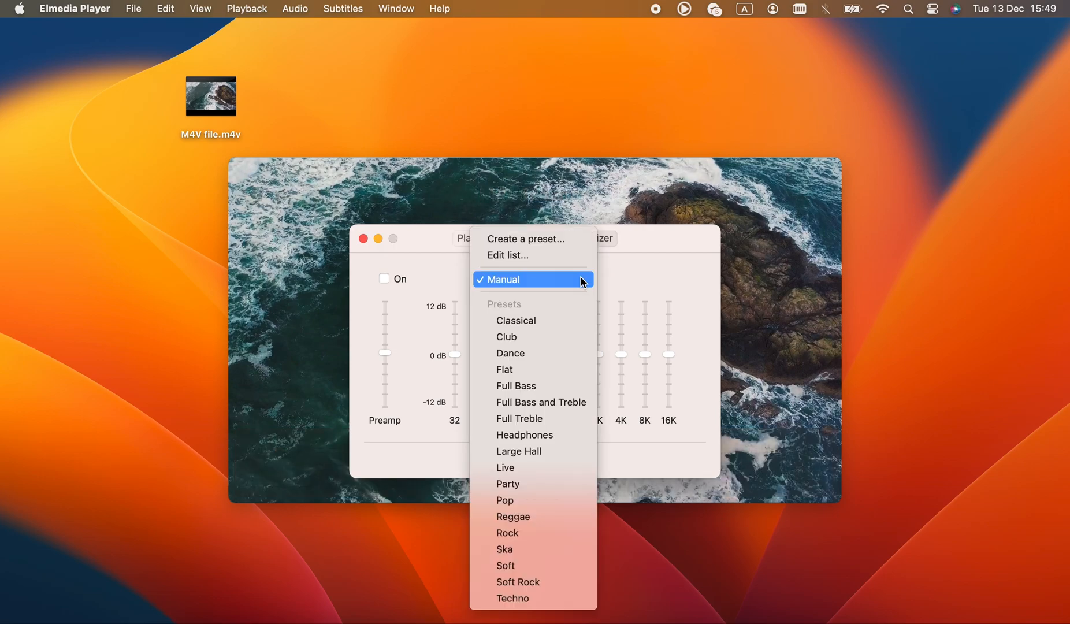
- Raise the playback speed, then reset the playback settings to defaults and close the panel
left_click(475, 238)
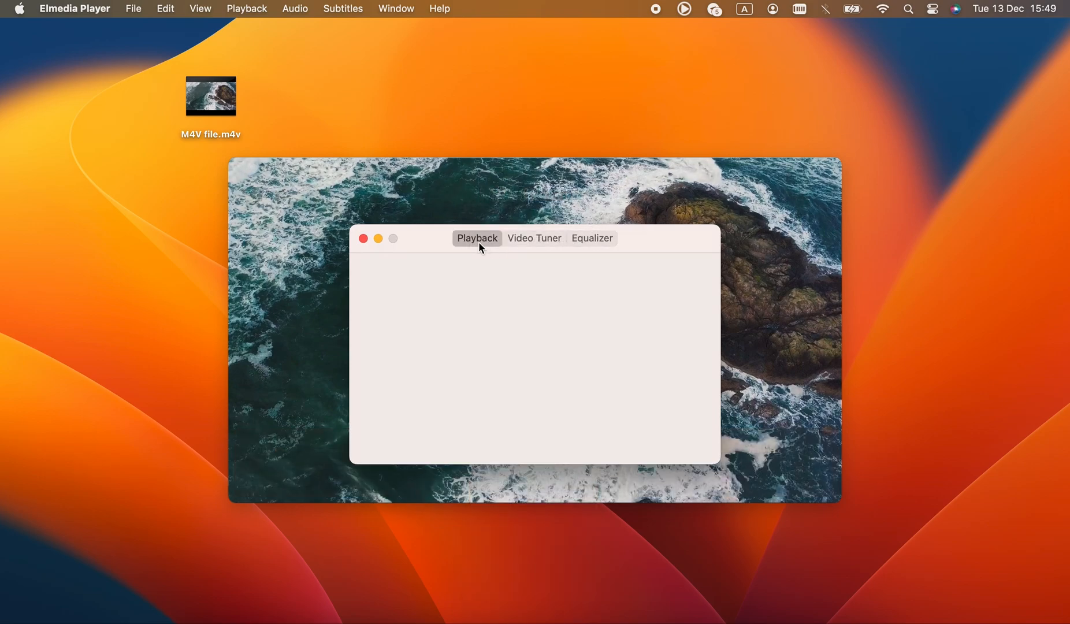
left_click(476, 238)
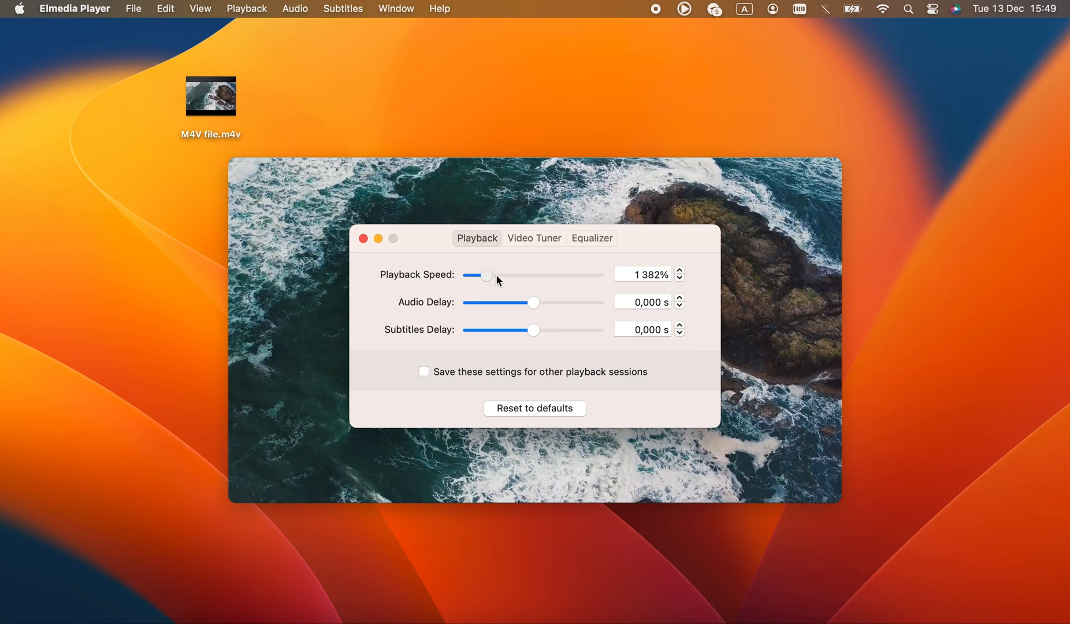
left_click(424, 371)
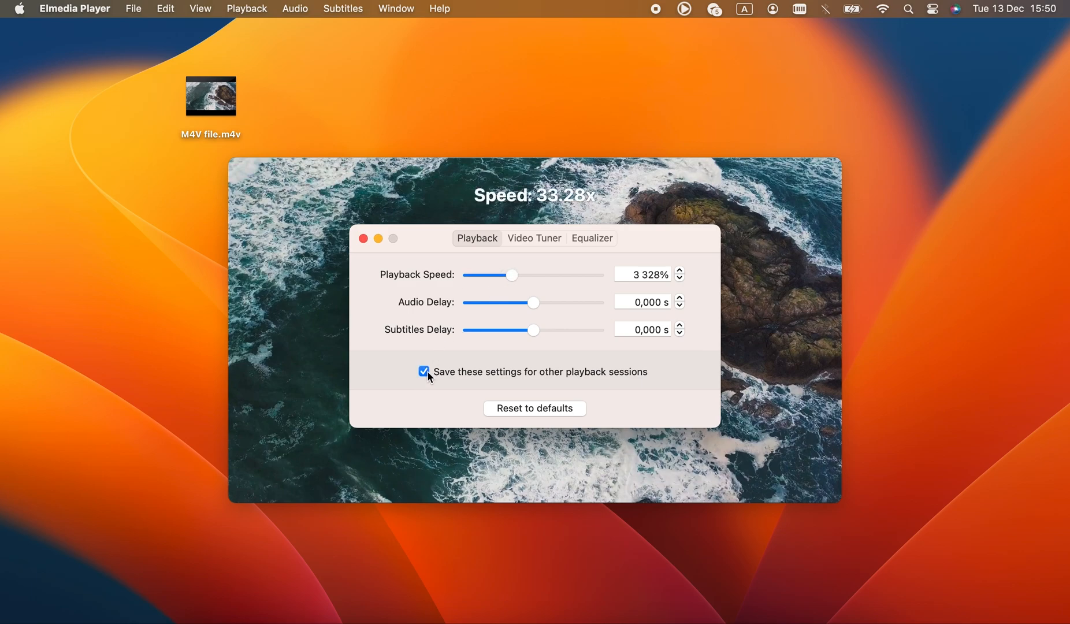
left_click(424, 370)
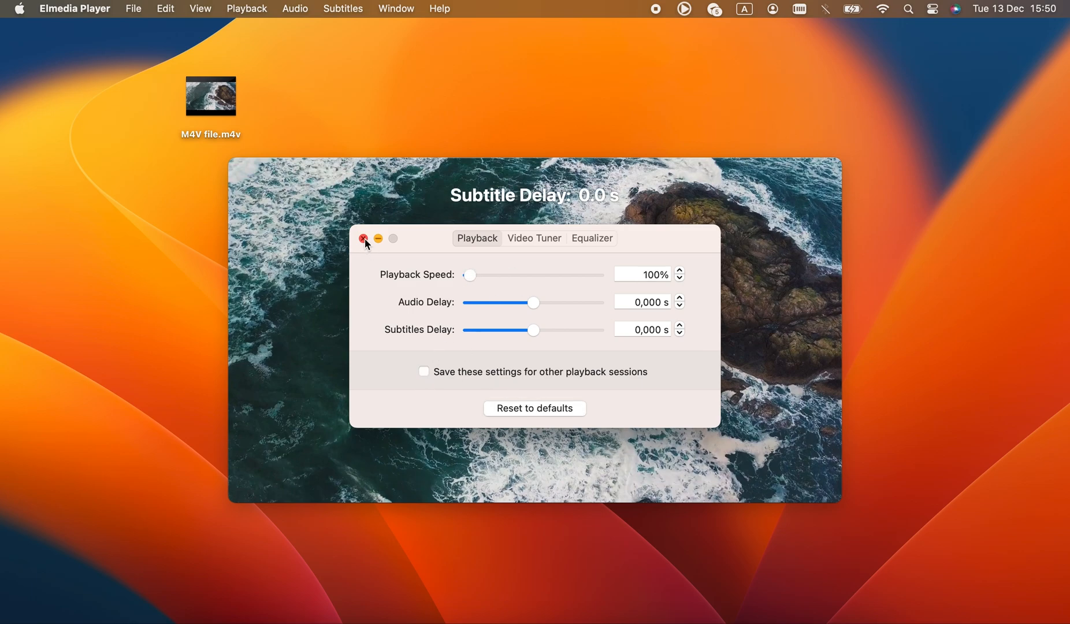
left_click(363, 238)
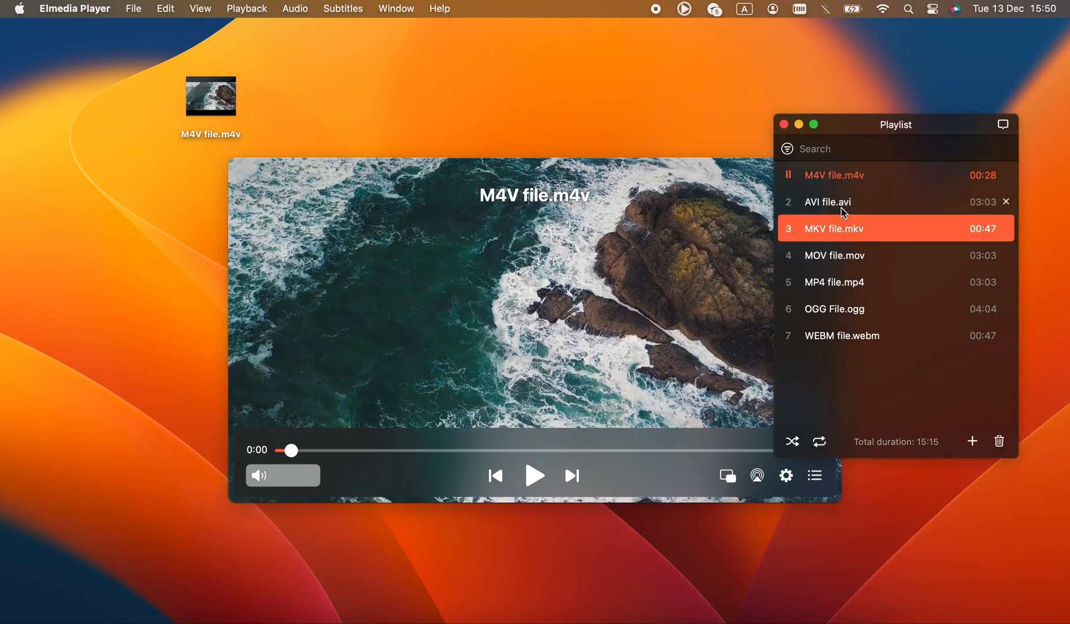
- Play the MP4 file from the playlist of videos in various formats
left_click(833, 282)
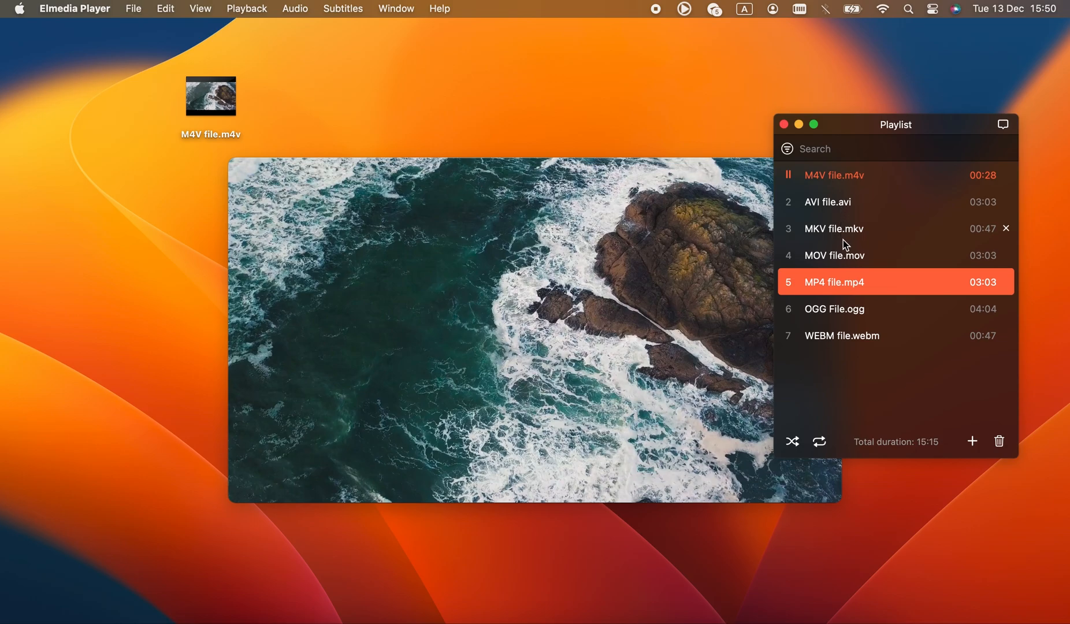
double_click(833, 281)
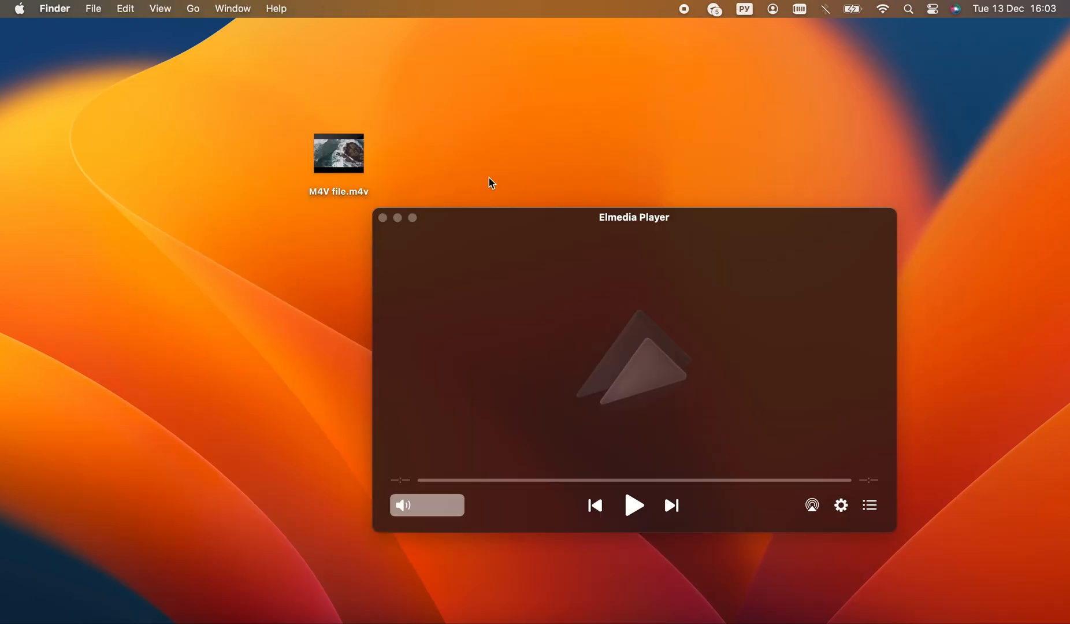
- Drag the M4V file from the desktop onto the empty Elmedia Player window
left_click_drag(339, 152, 506, 315)
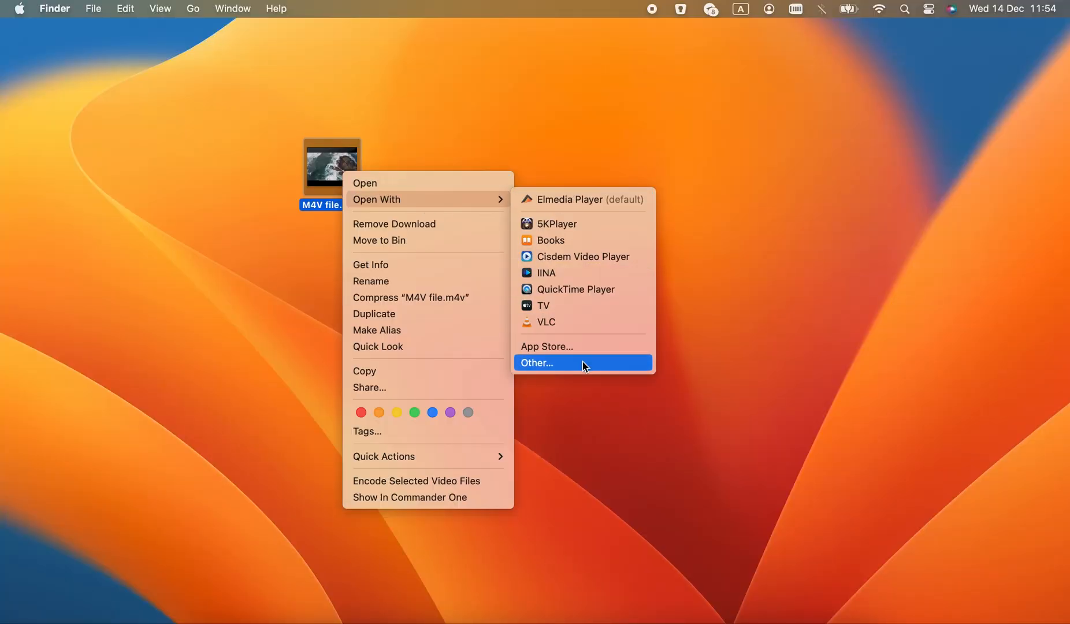
- Choose Elmedia Player from the Applications list for M4V file.m4v and tick Always Open With
left_click(537, 363)
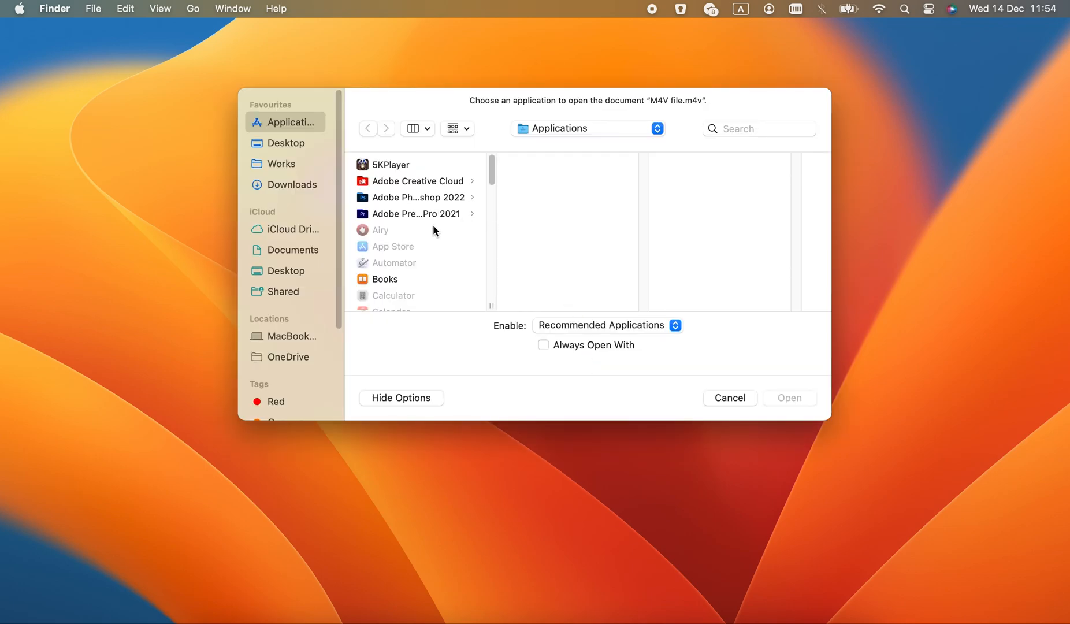
scroll("down", 3)
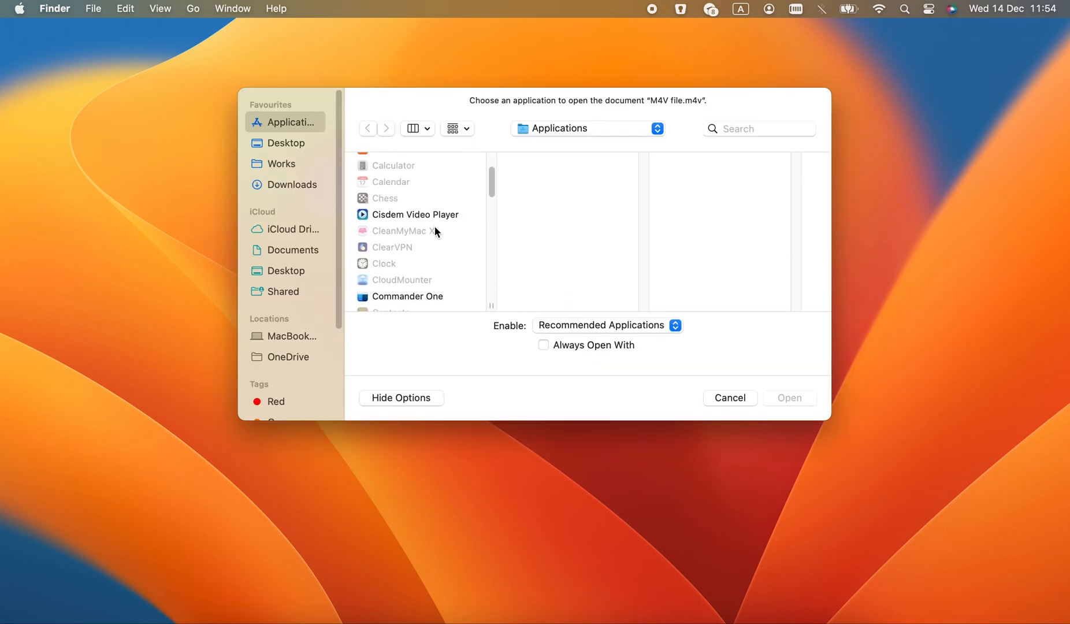
left_click(402, 238)
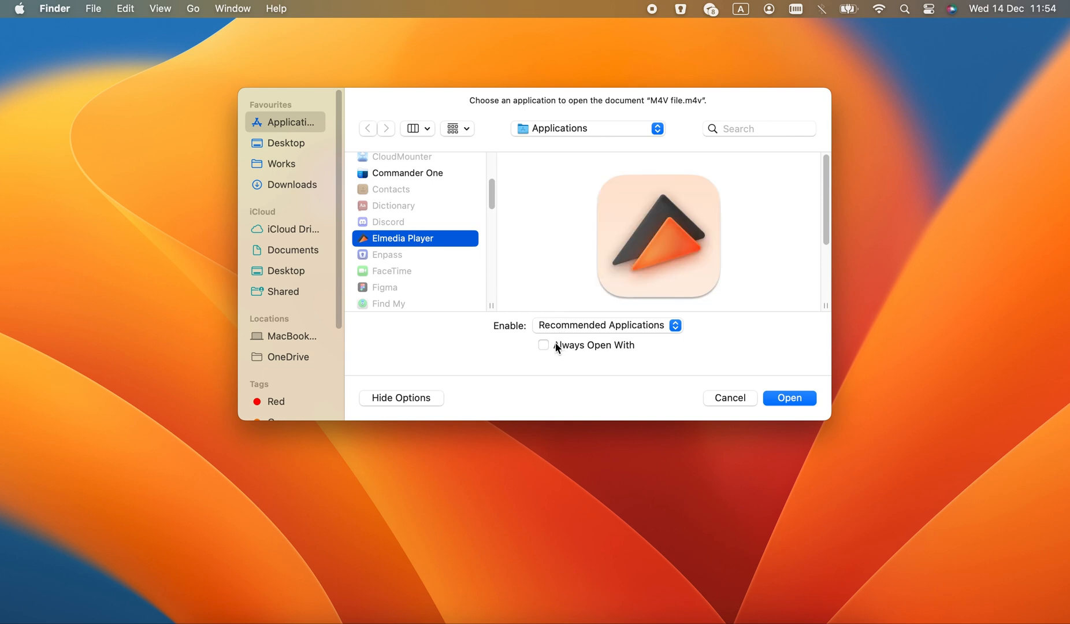
left_click(787, 397)
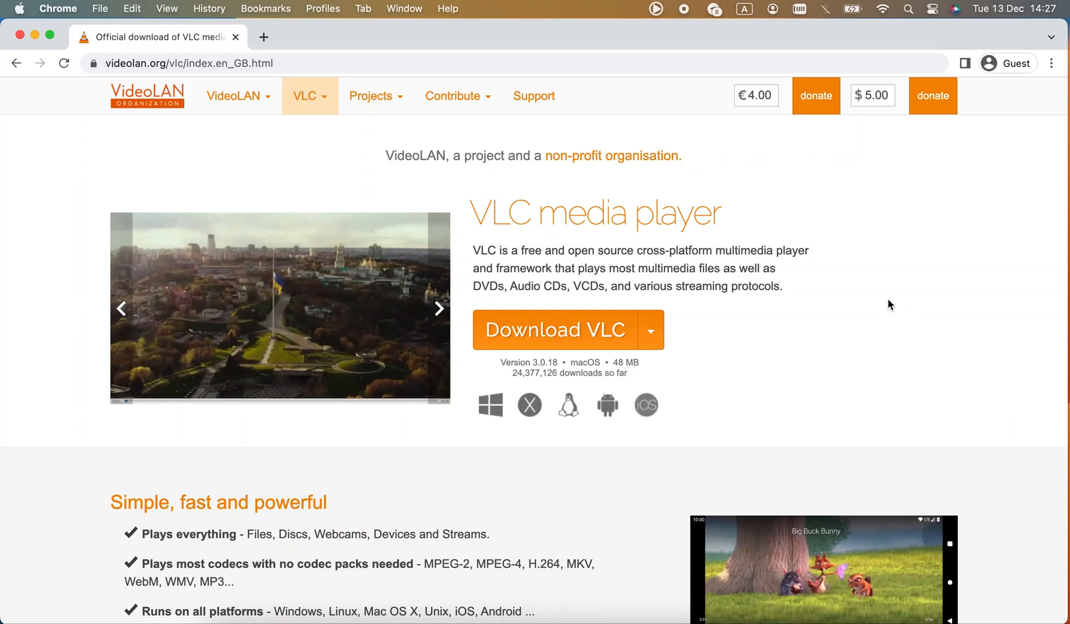
- Play M4V file.m4v in VLC and browse the Playback, Audio, Video and Window menus
left_click(554, 329)
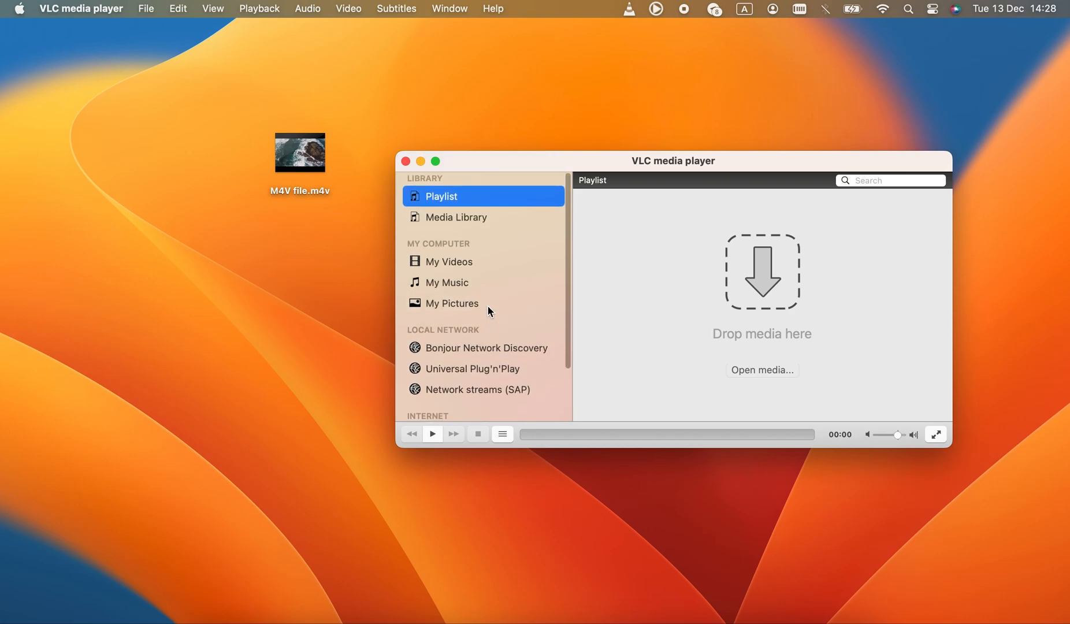
left_click(456, 217)
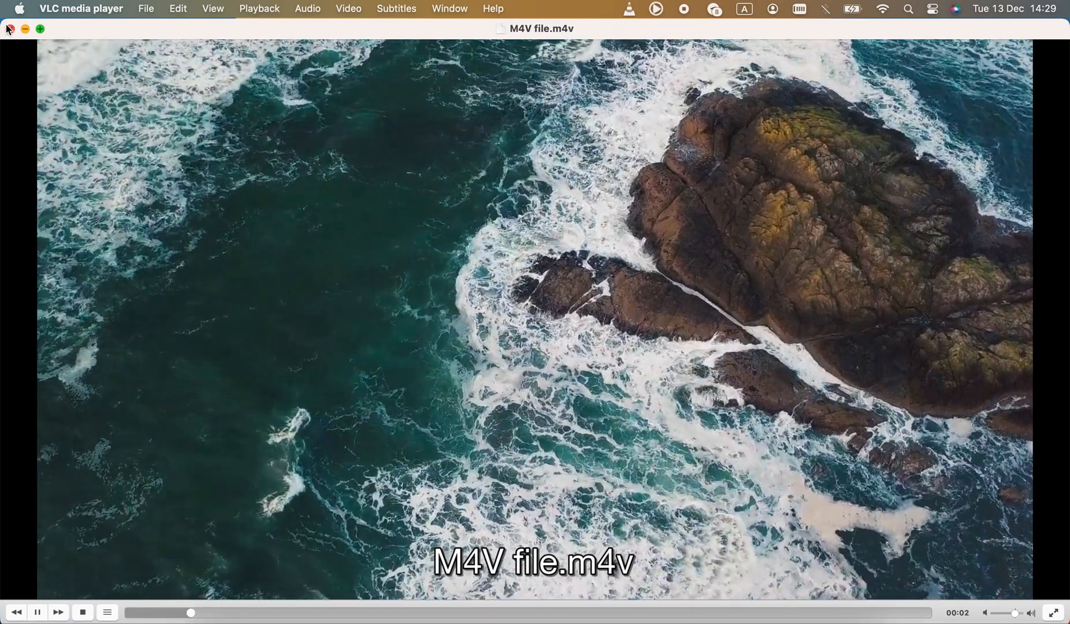
left_click(259, 8)
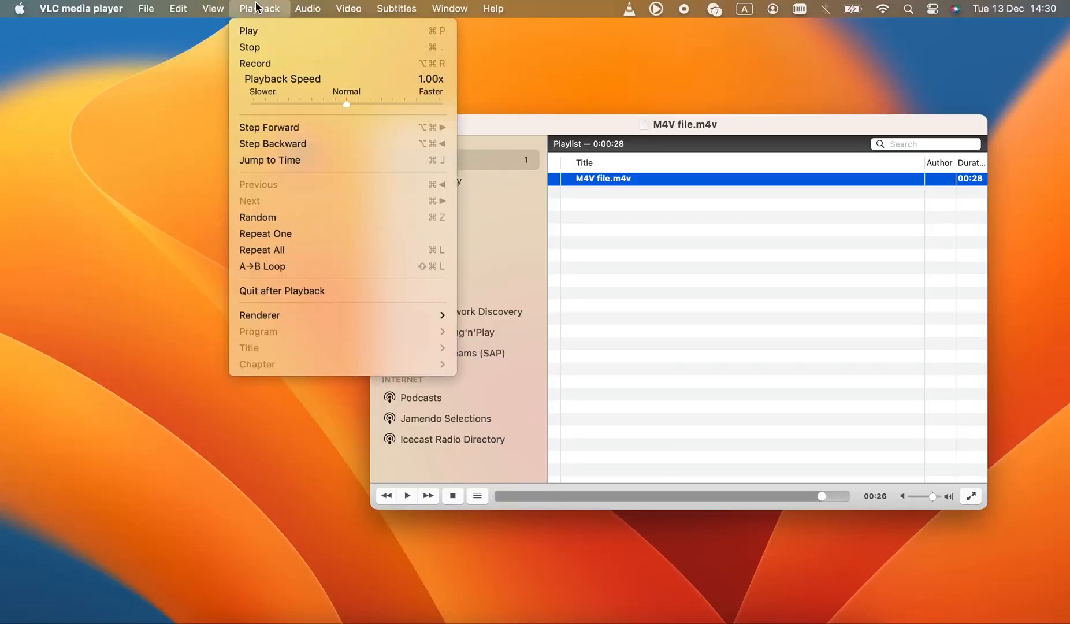
left_click(307, 8)
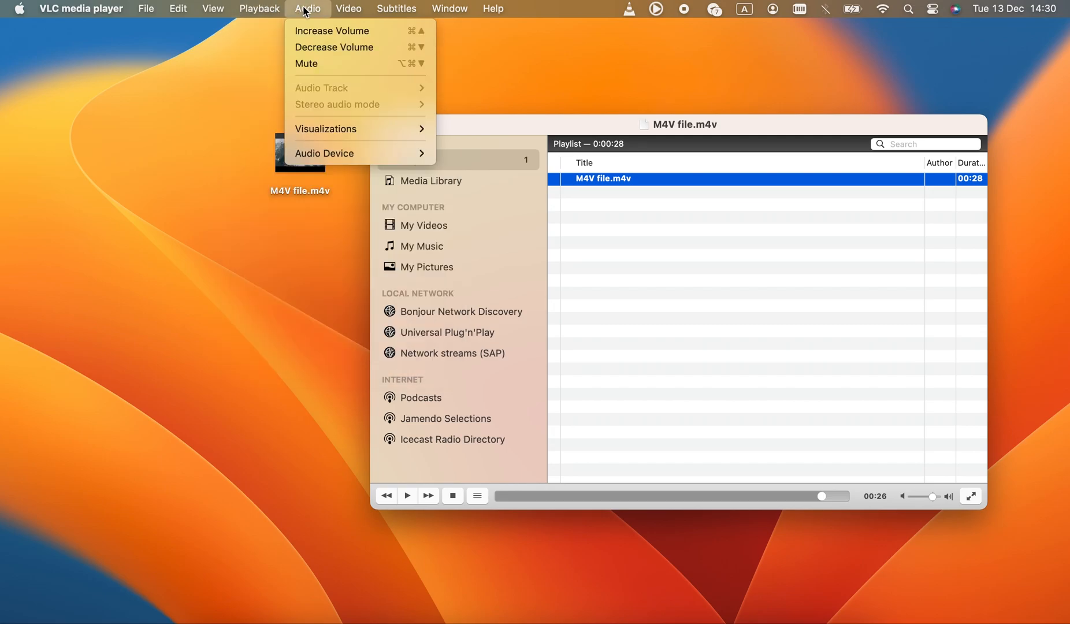
left_click(348, 8)
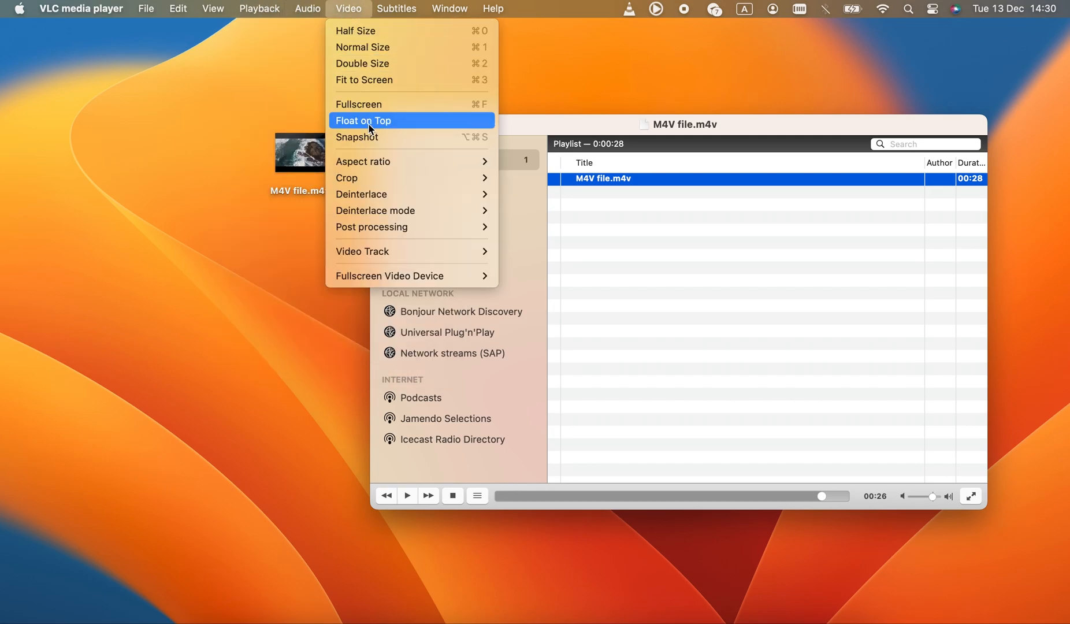
left_click(449, 9)
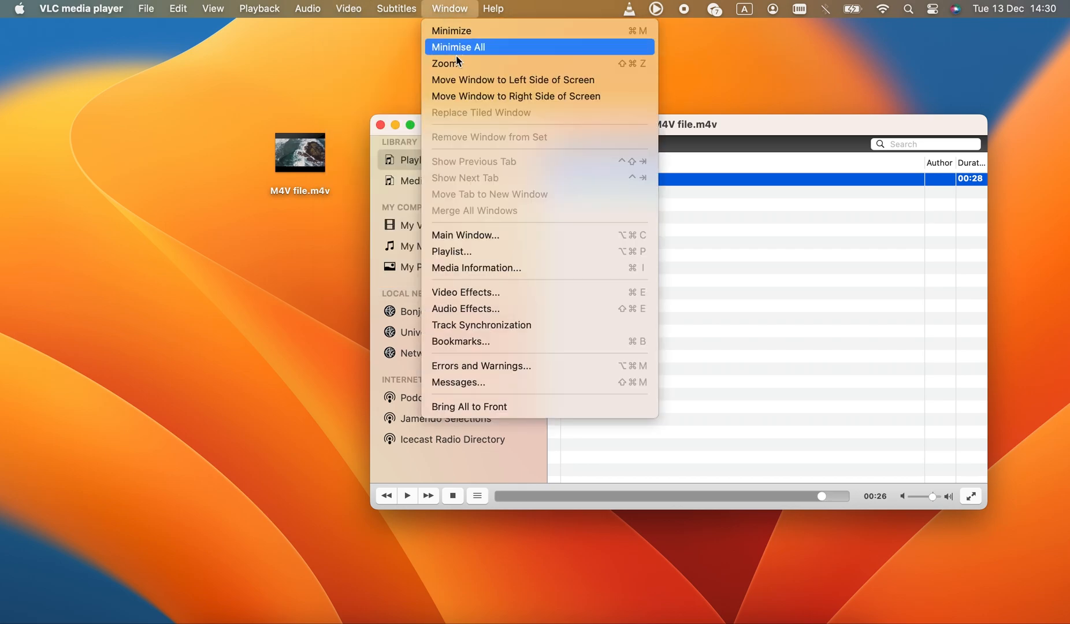
mouse_move(485, 296)
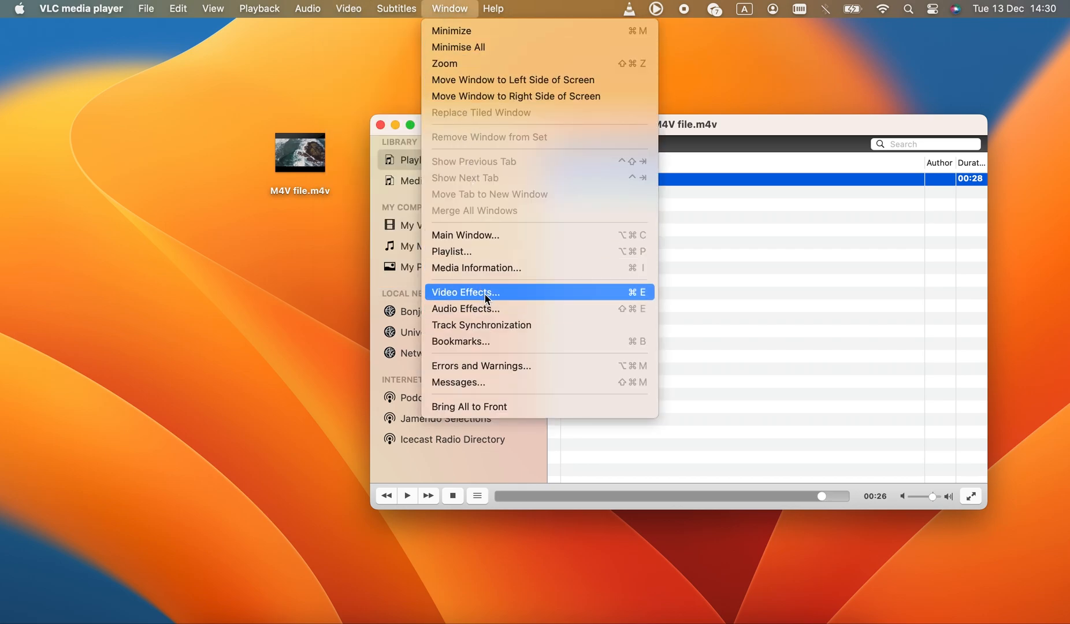
- Bring up Window > Video Effects and view its Crop and Geometry settings
left_click(466, 291)
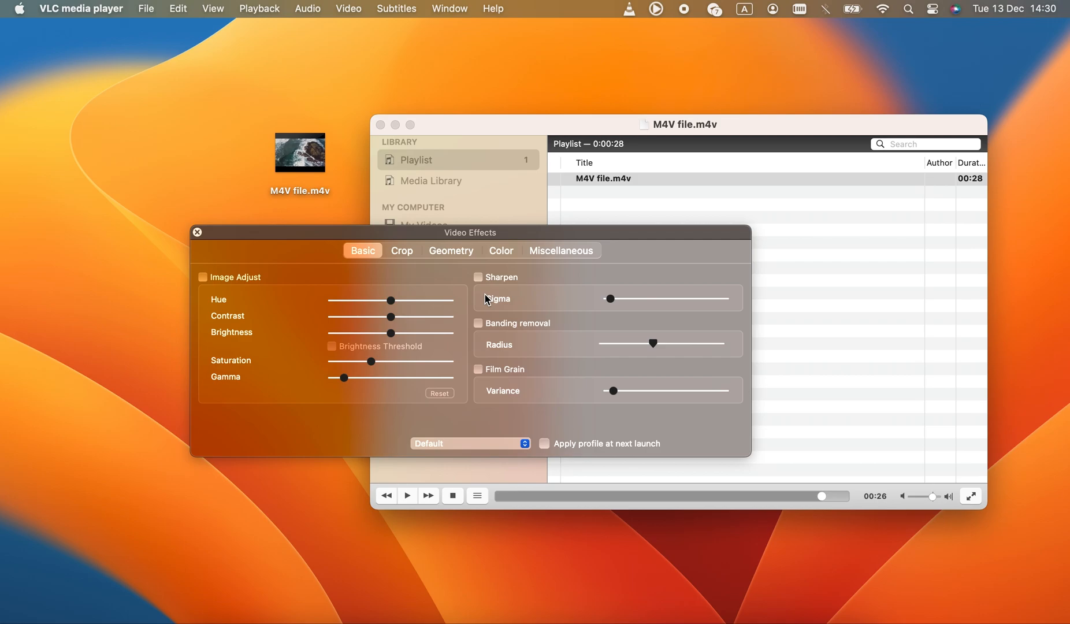
left_click(400, 251)
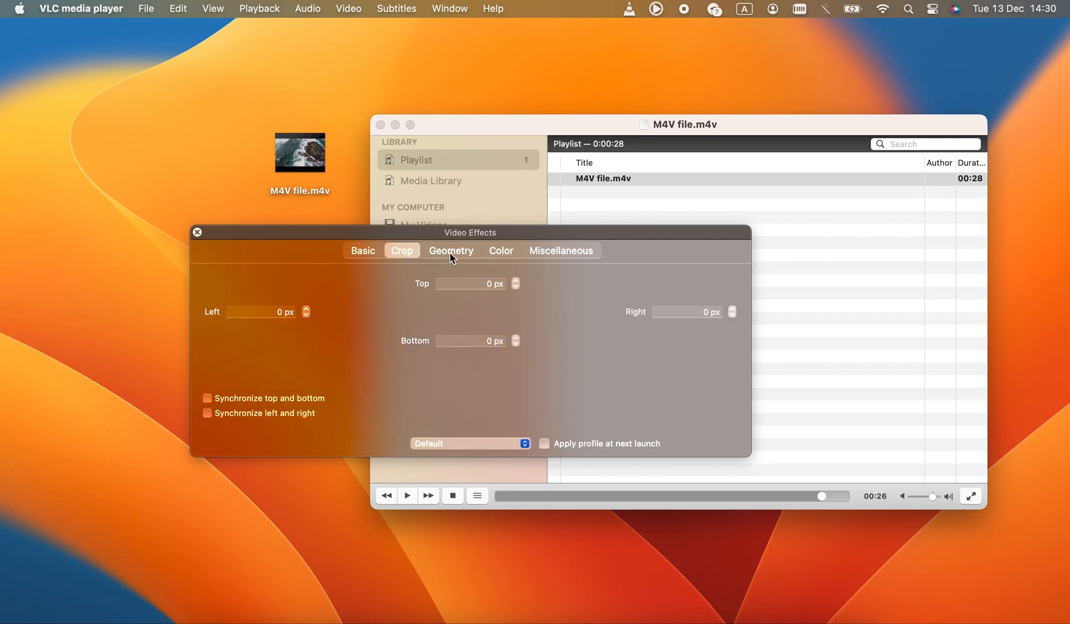
left_click(500, 251)
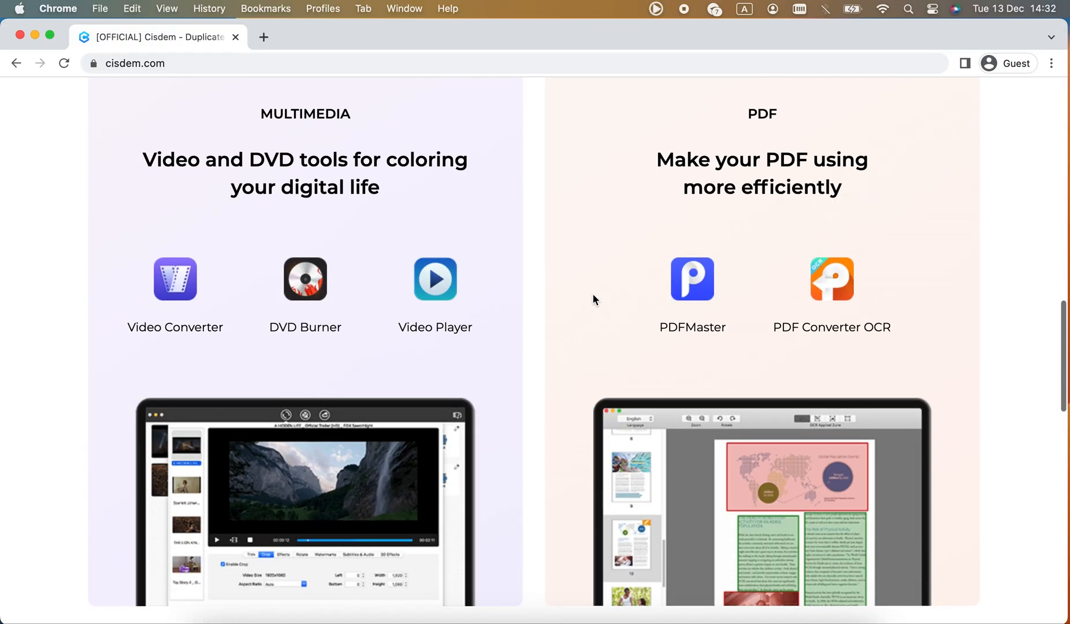
- From the Cisdem site, drag M4V file.m4v into the player and browse Playback and Convert > Samsung presets
left_click(434, 279)
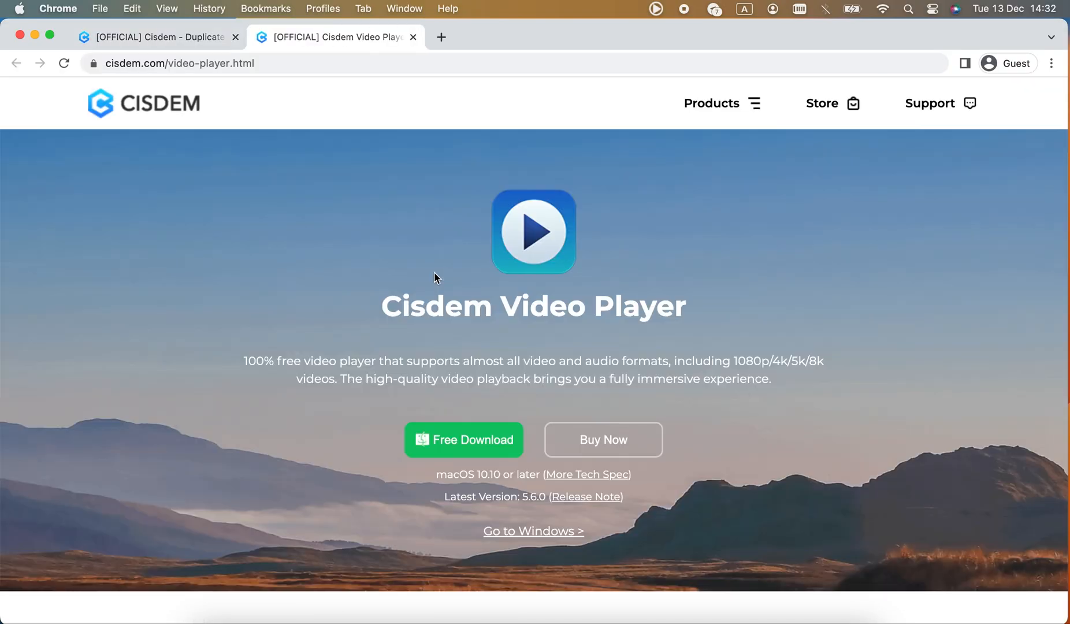
mouse_move(880, 253)
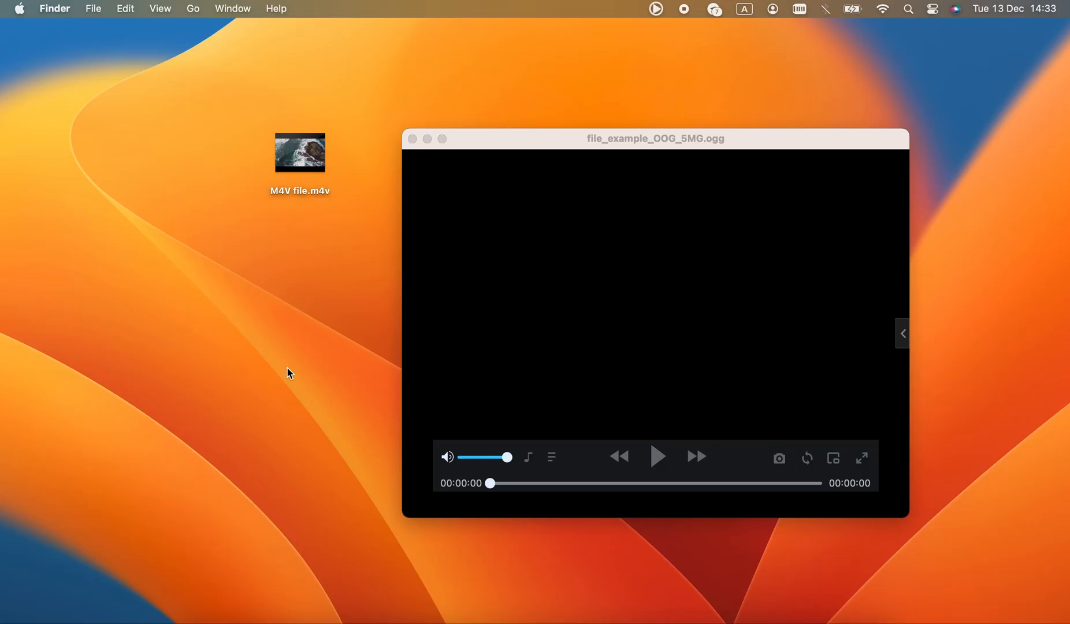
left_click_drag(300, 151, 532, 269)
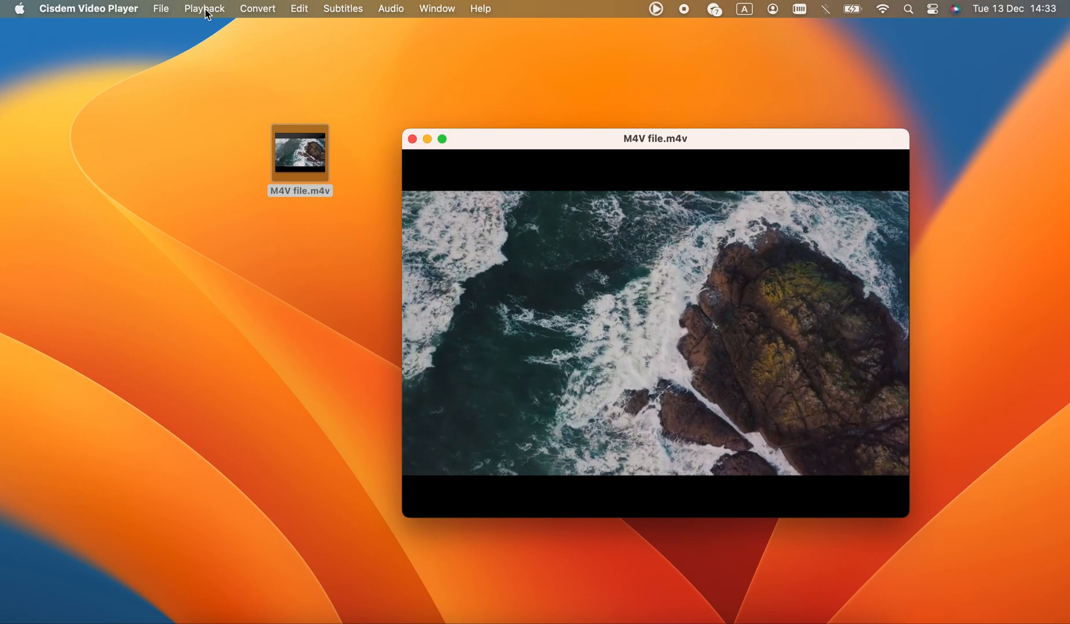
left_click(205, 8)
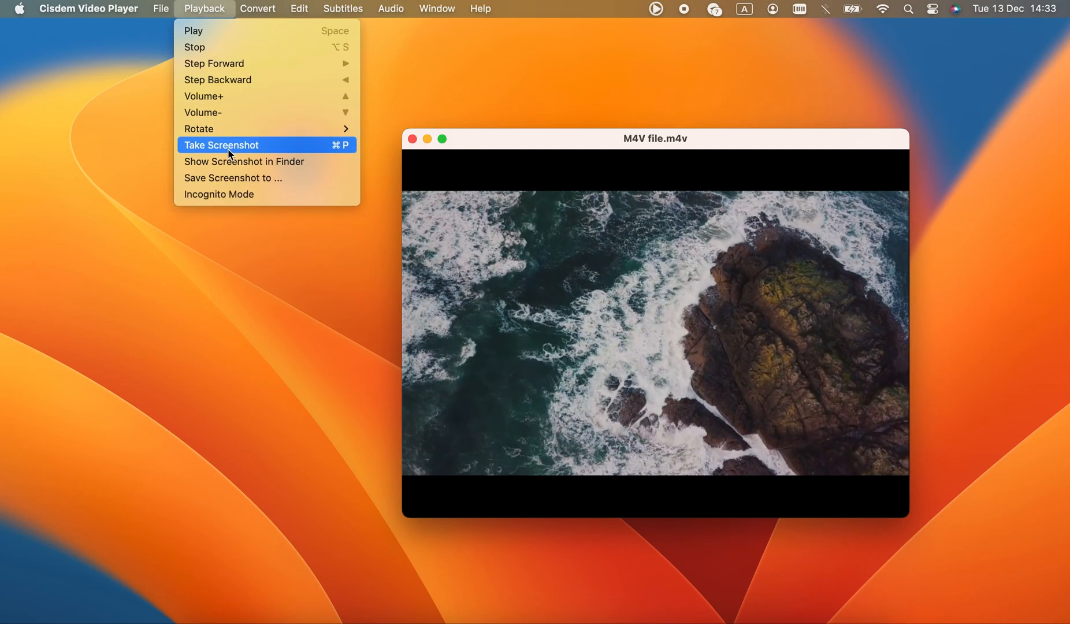
left_click(257, 8)
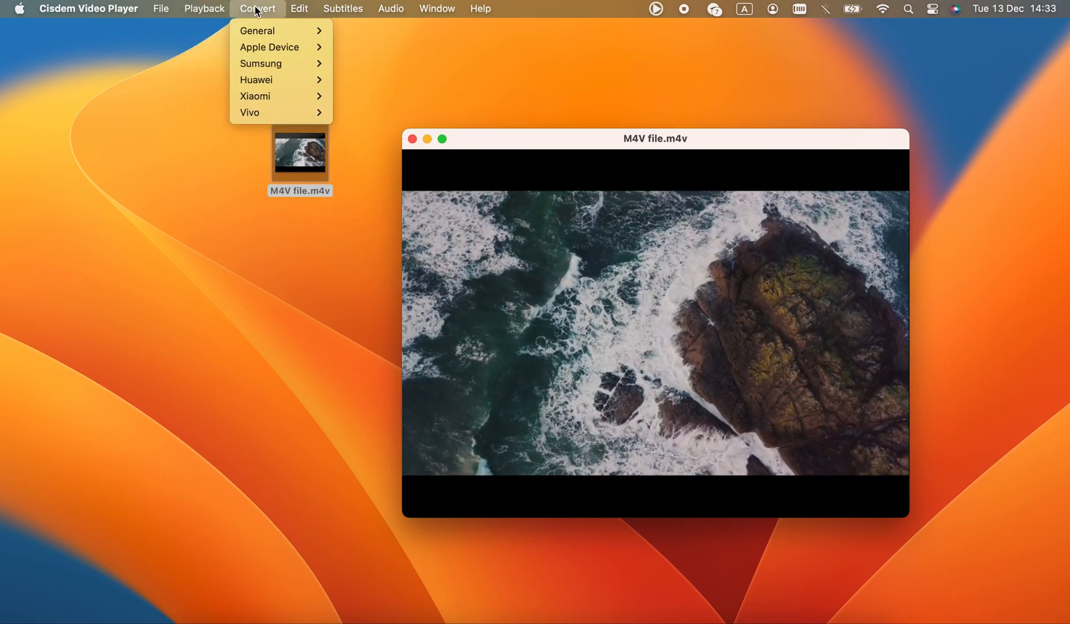
mouse_move(258, 30)
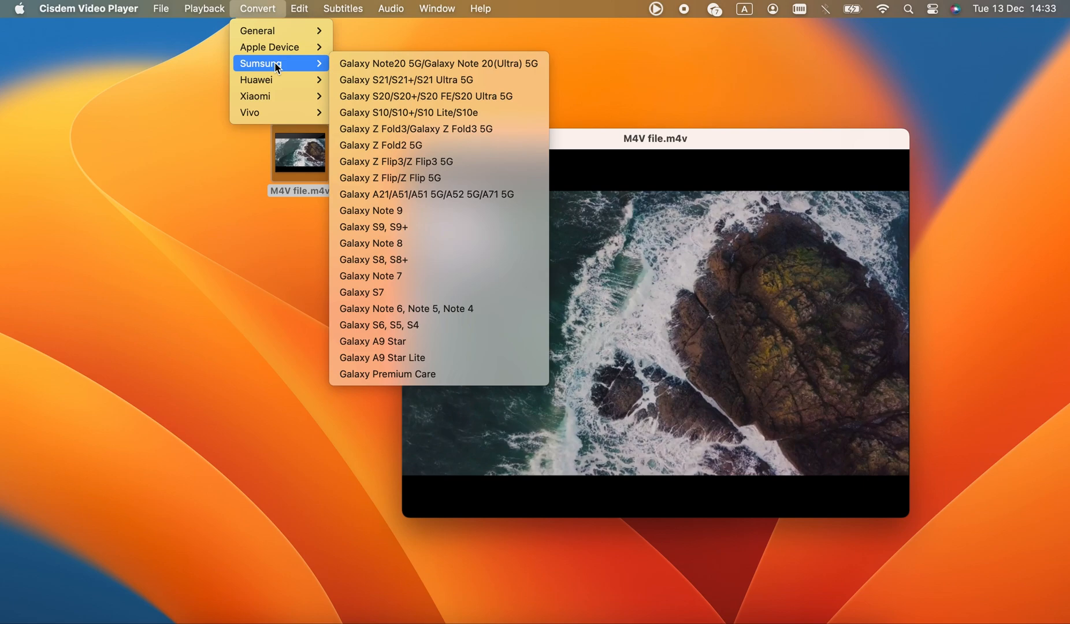
mouse_move(280, 96)
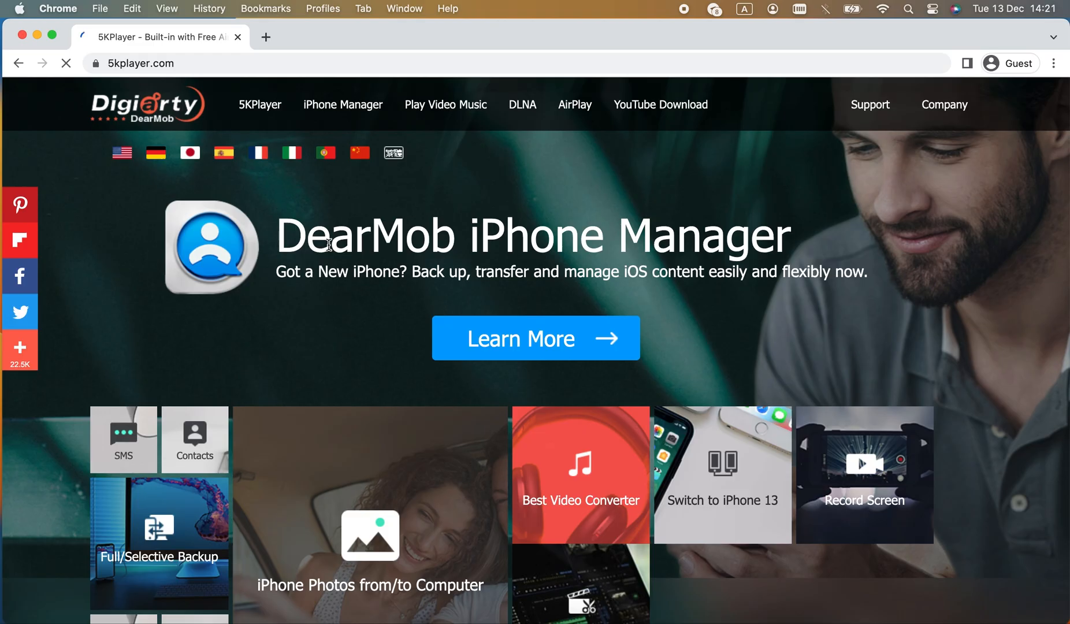
- Play M4V file.m4v in 5KPlayer, then show the Library view and its YouTube videos category
left_click(65, 63)
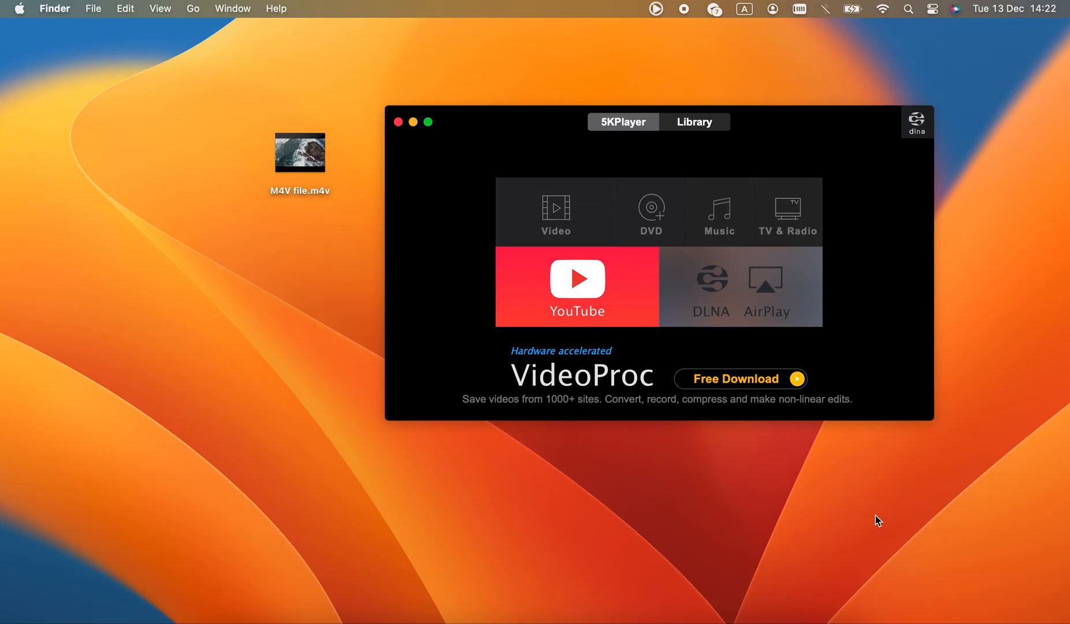
mouse_move(759, 387)
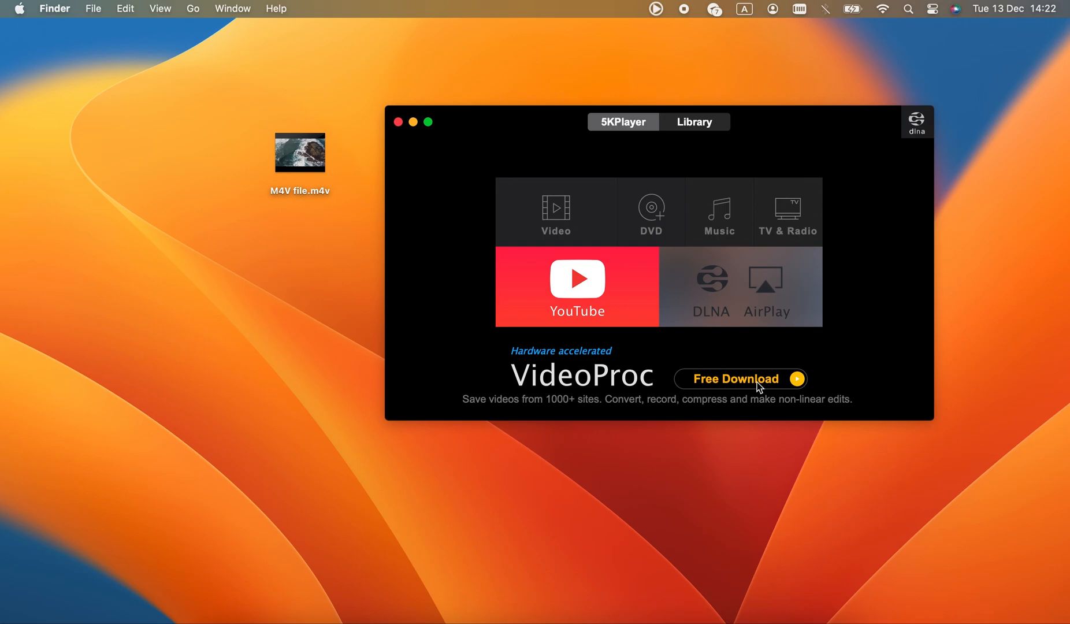
left_click(299, 153)
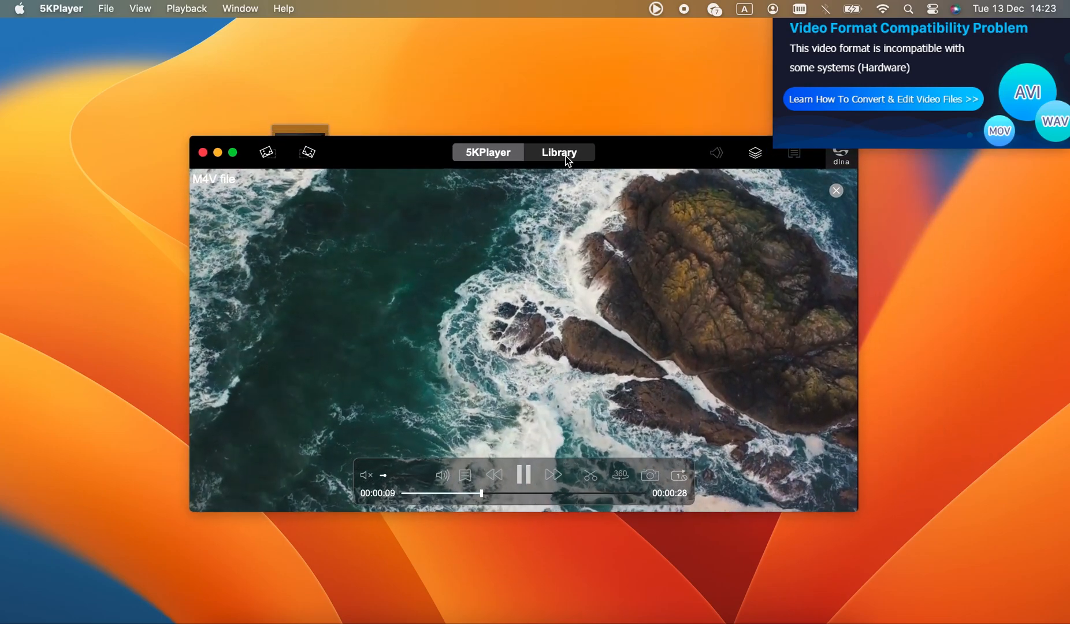
left_click(557, 152)
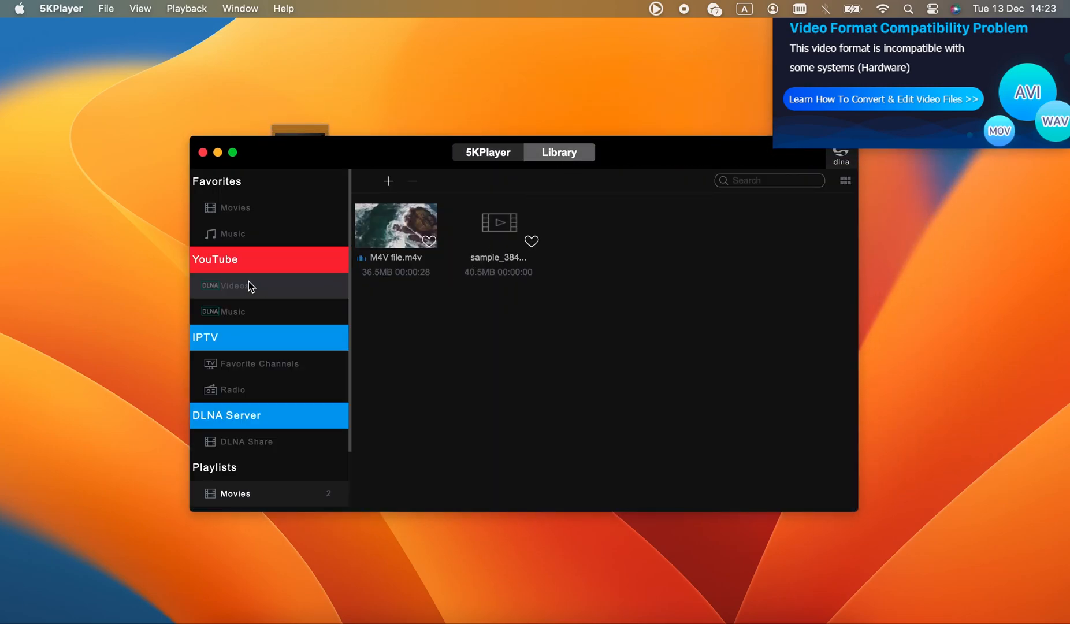
left_click(232, 233)
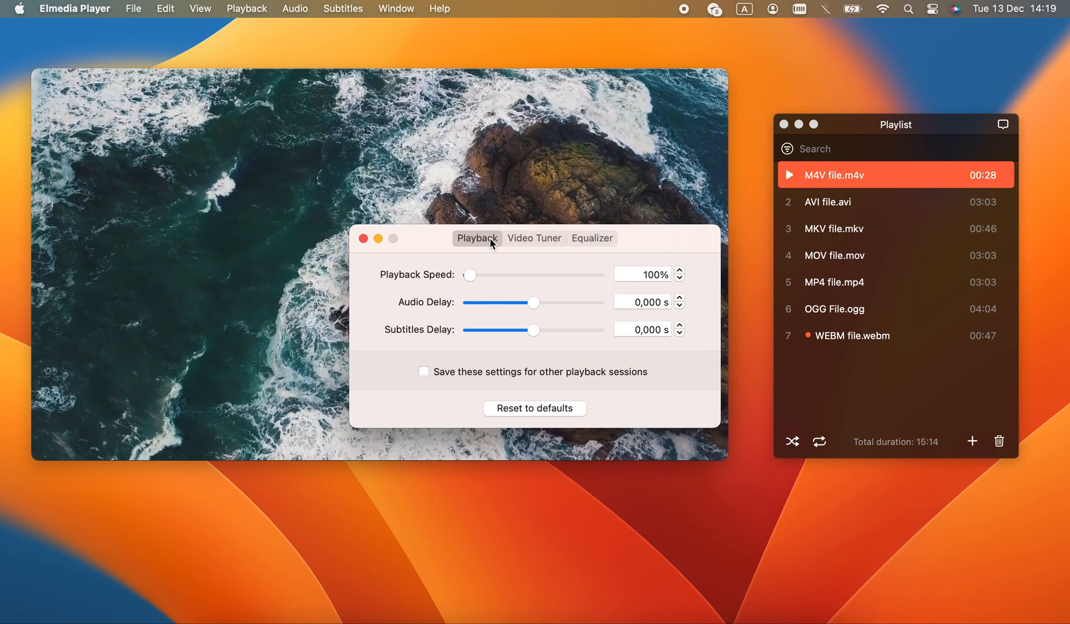
- Show the Playback settings tab, then close the panel so the M4V plays beside the playlist
left_click(363, 238)
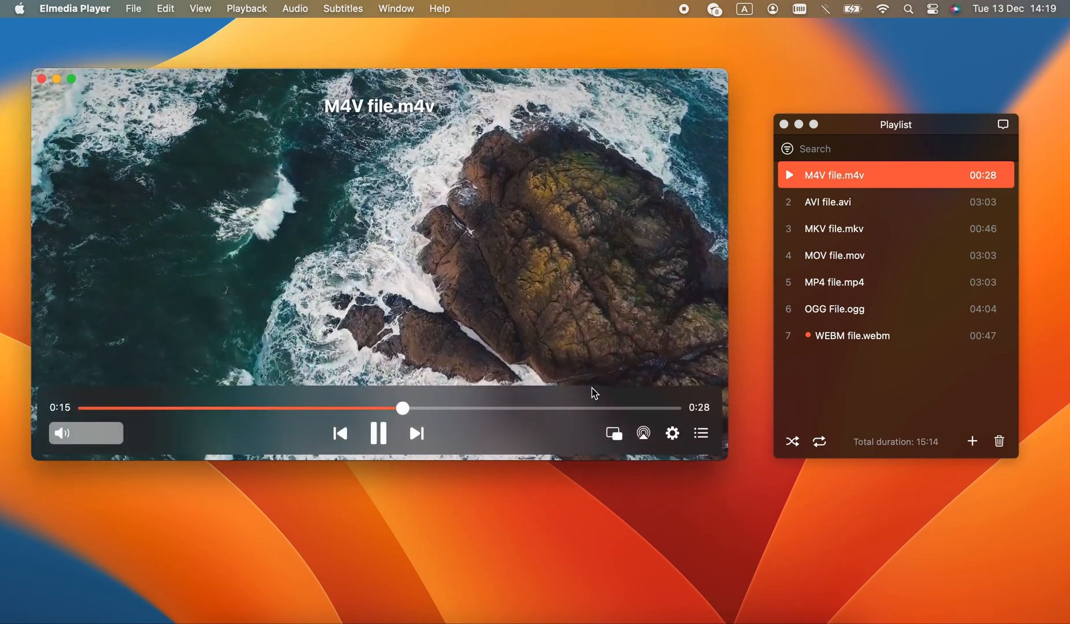
left_click(612, 433)
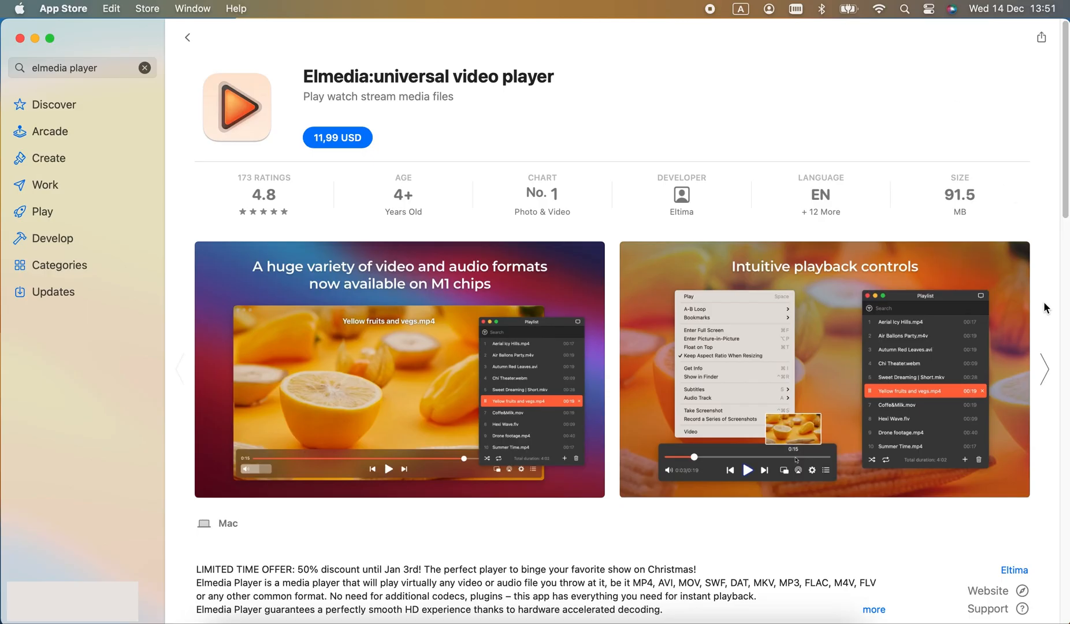
- Advance the screenshot carousel twice to the audio and video settings previews
left_click(1043, 370)
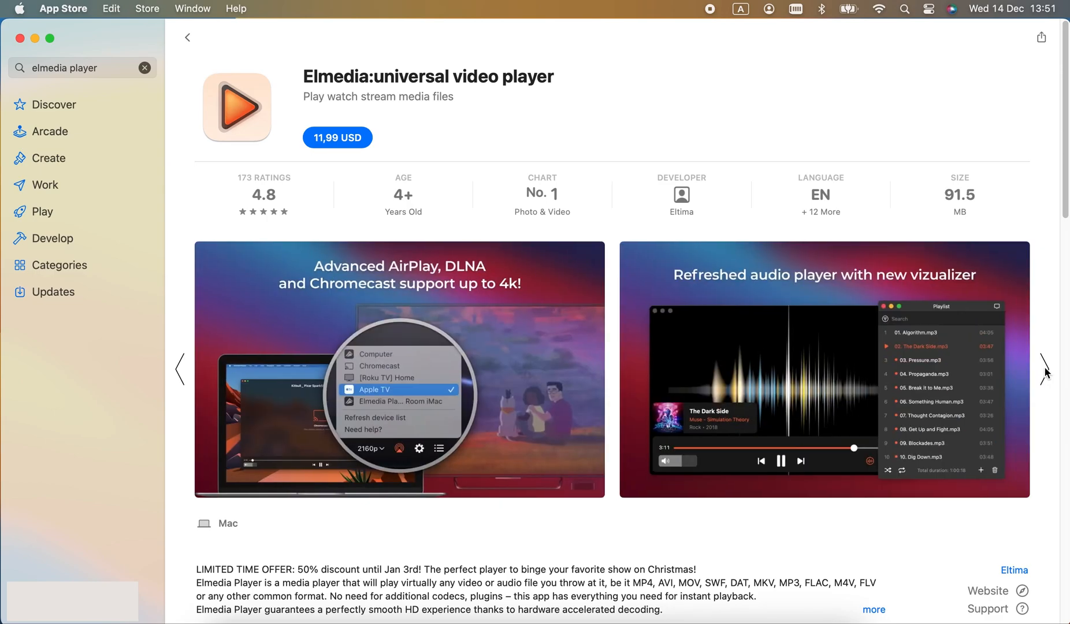
left_click(1045, 370)
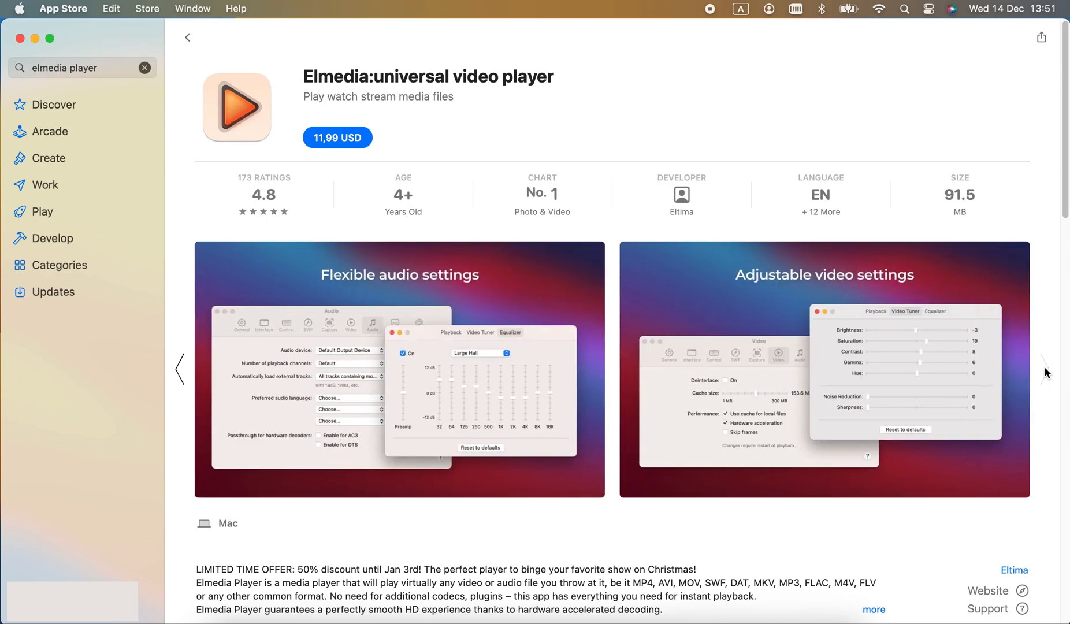